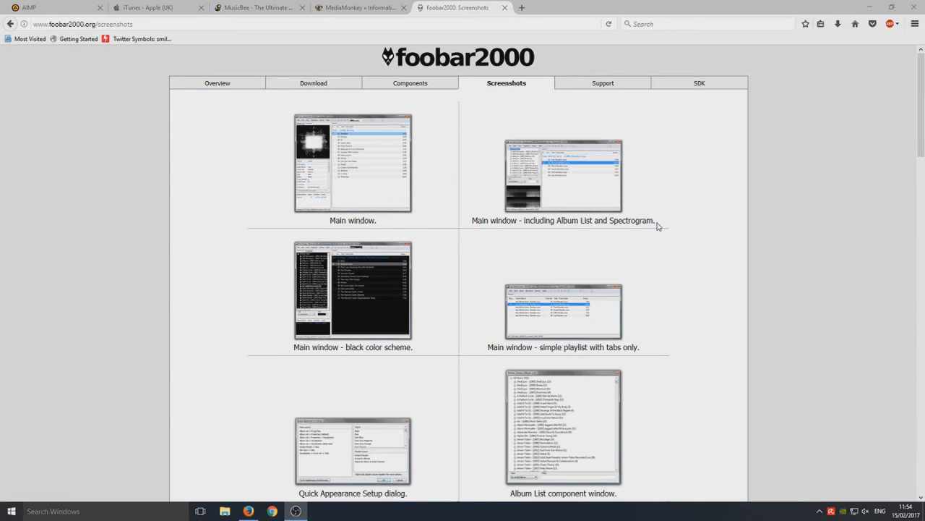
{"action": "mouse_move", "coordinate": [764, 273]}
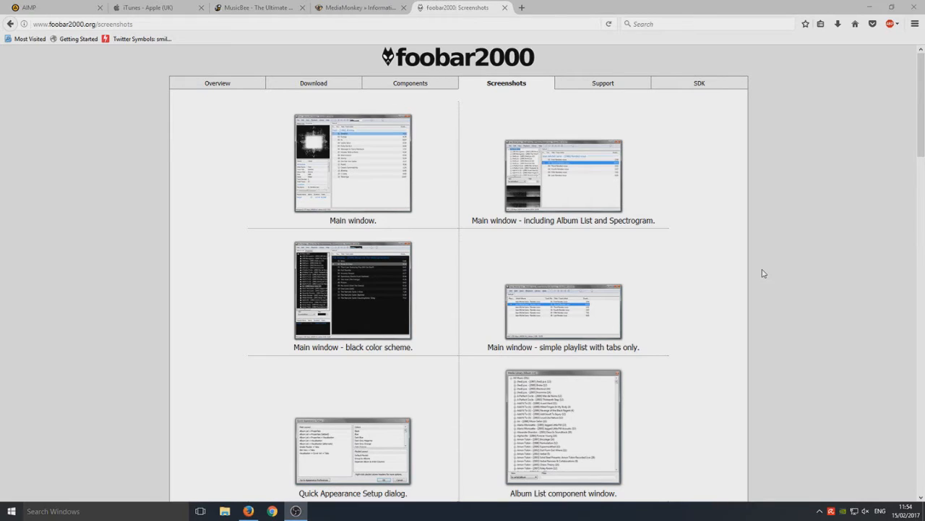
{"action": "mouse_move", "coordinate": [389, 176]}
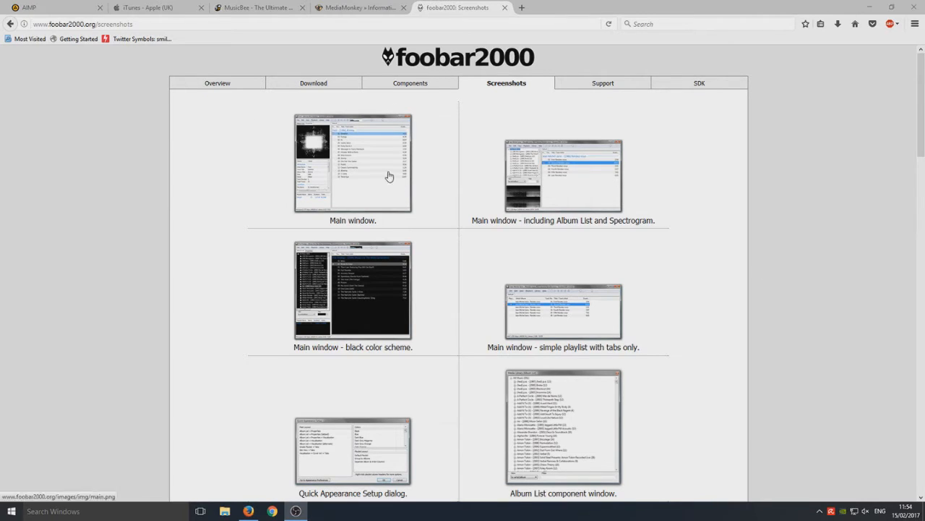
{"action": "mouse_move", "coordinate": [576, 258]}
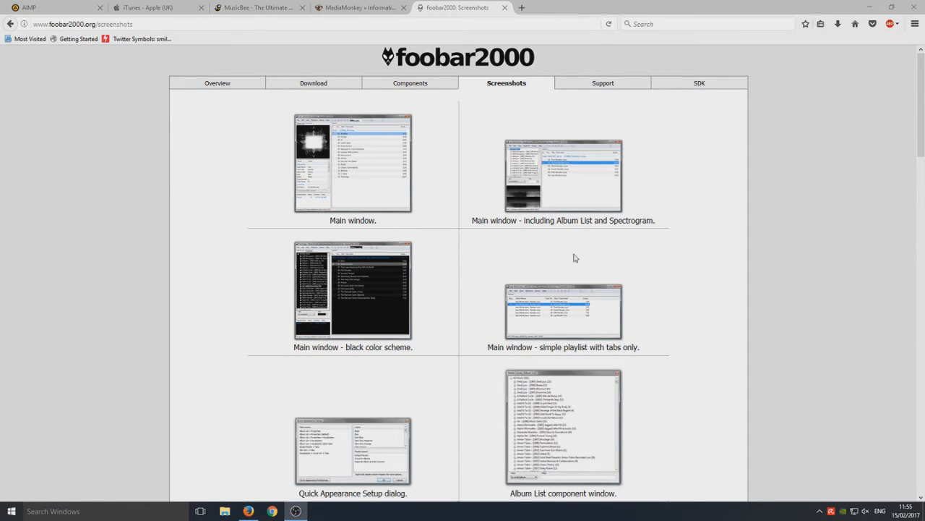
{"action": "mouse_move", "coordinate": [422, 217]}
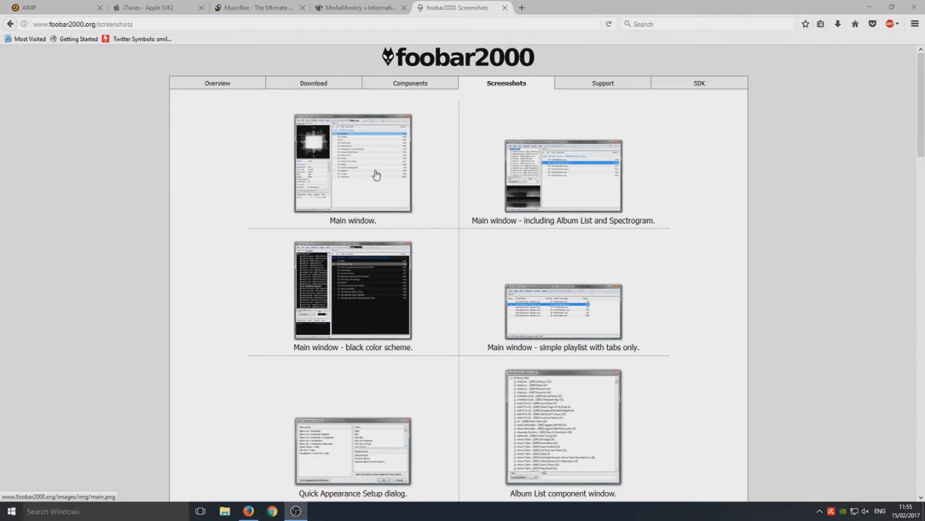
Open the foobar2000 screenshot thumbnails in new tabs and close the black colour scheme image once viewed
{"action": "left_click", "coordinate": [376, 176]}
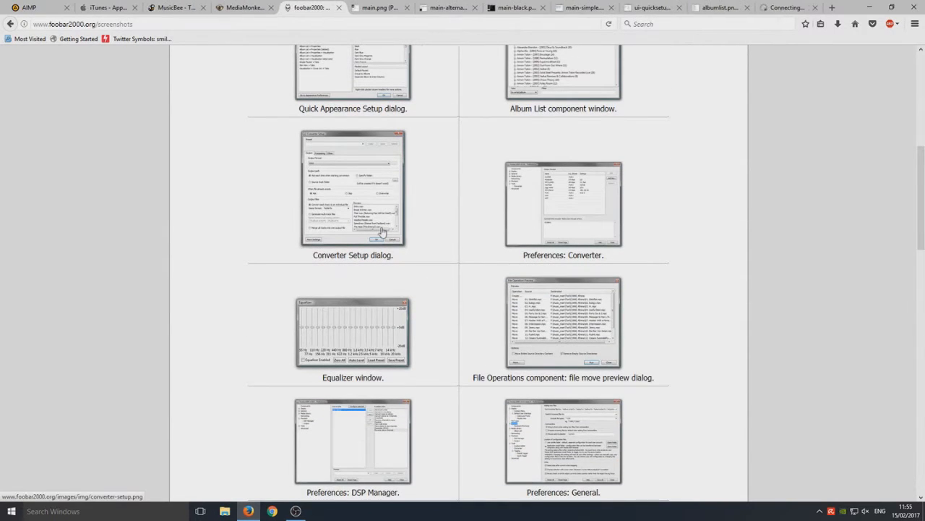
{"action": "scroll", "scroll_direction": "down", "scroll_amount": 3}
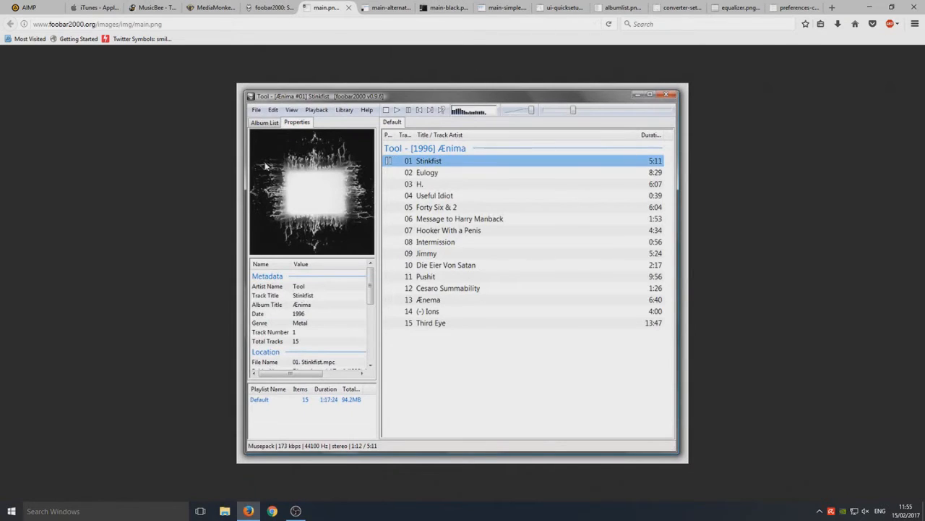
{"action": "mouse_move", "coordinate": [219, 191]}
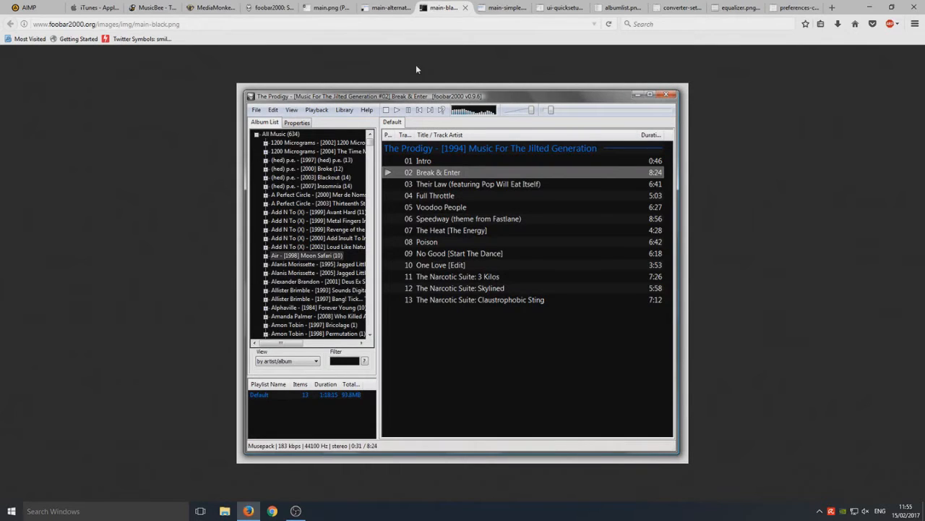
{"action": "mouse_move", "coordinate": [595, 205]}
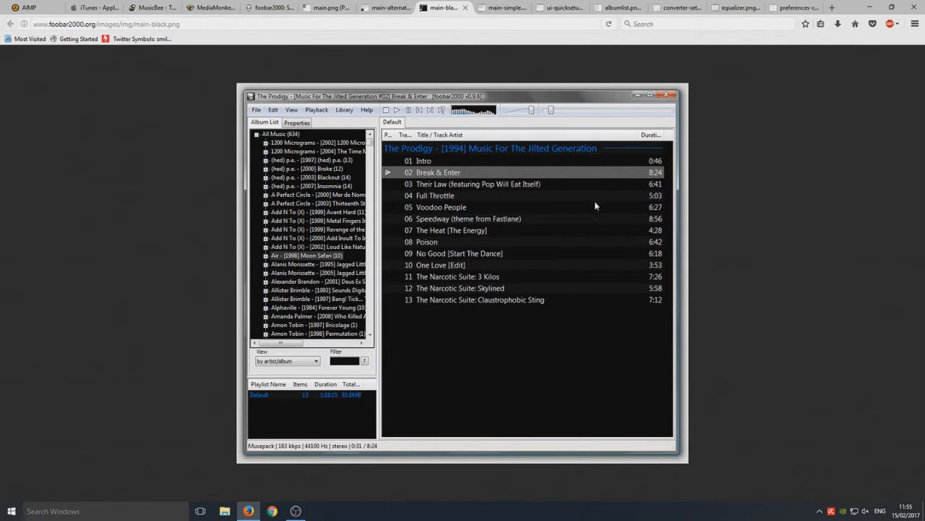
{"action": "mouse_move", "coordinate": [593, 243]}
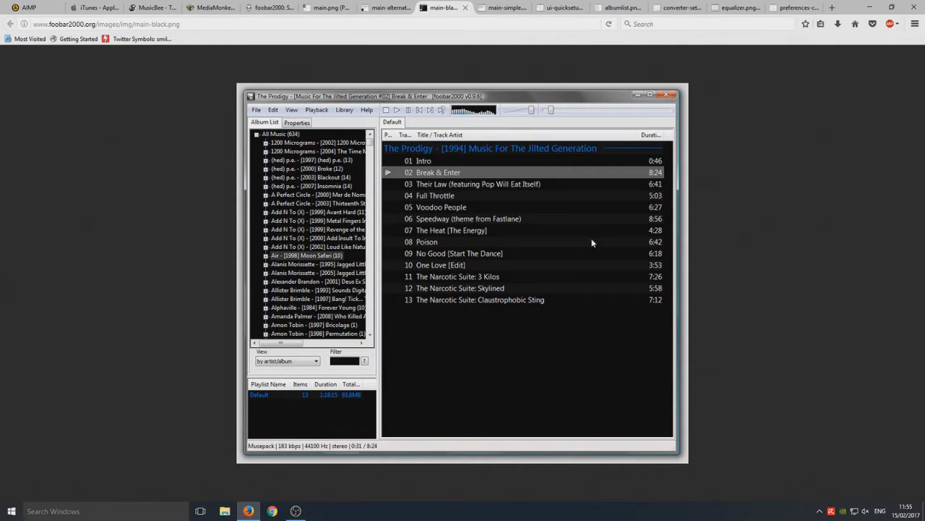
{"action": "left_click", "coordinate": [384, 9]}
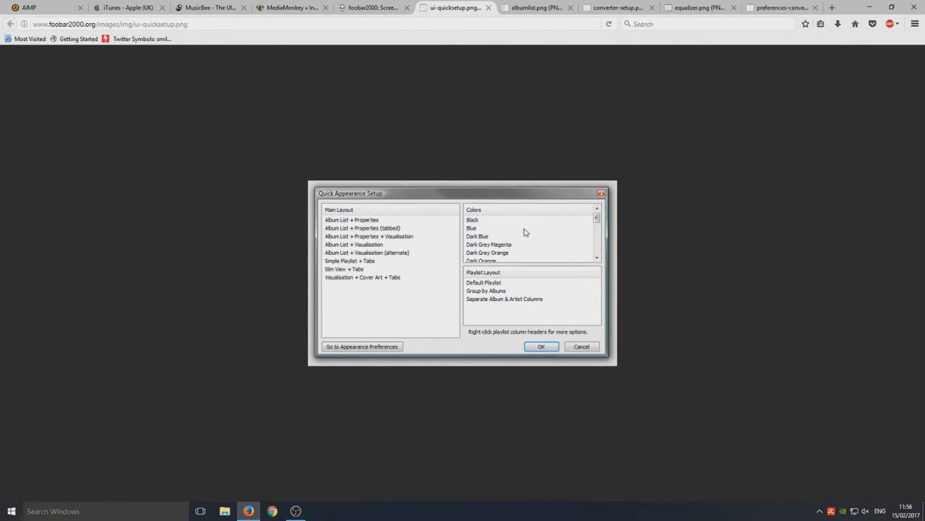
{"action": "mouse_move", "coordinate": [521, 233]}
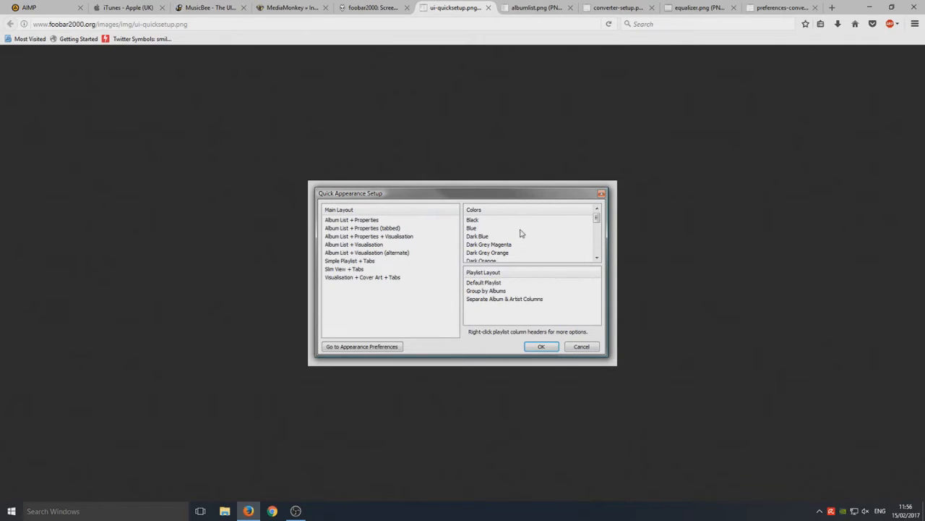
{"action": "mouse_move", "coordinate": [357, 124]}
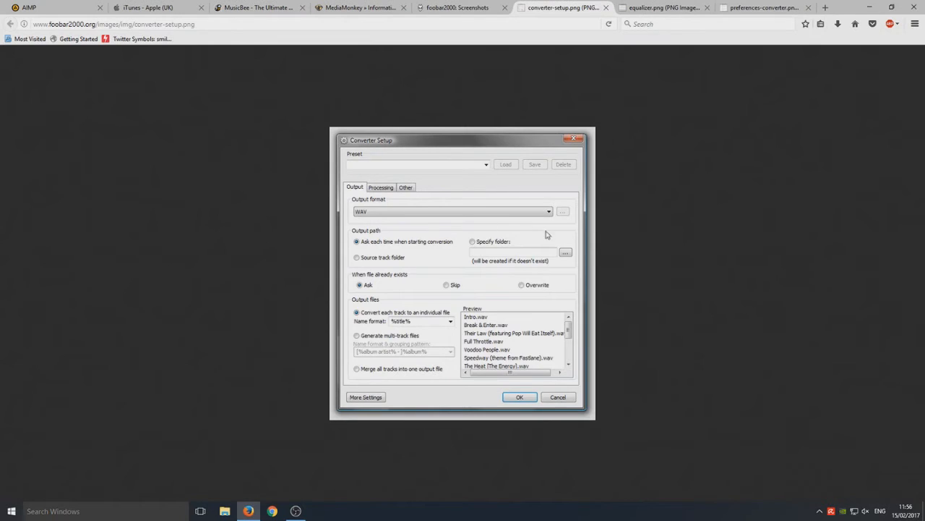
{"action": "mouse_move", "coordinate": [639, 267]}
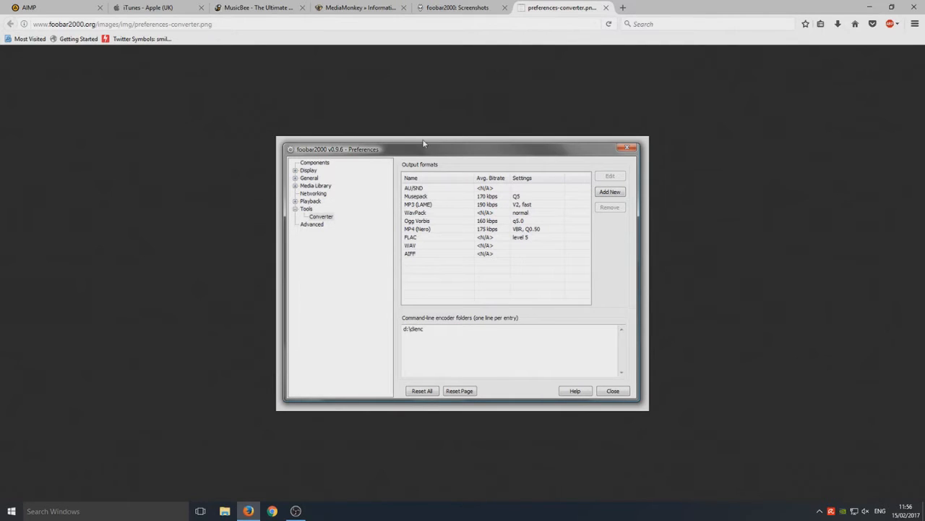
{"action": "mouse_move", "coordinate": [610, 135]}
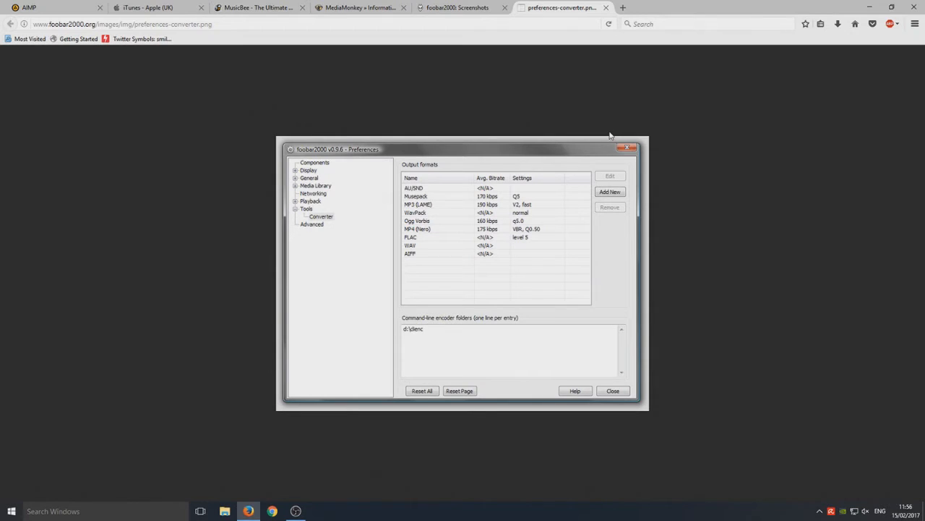
{"action": "mouse_move", "coordinate": [546, 45]}
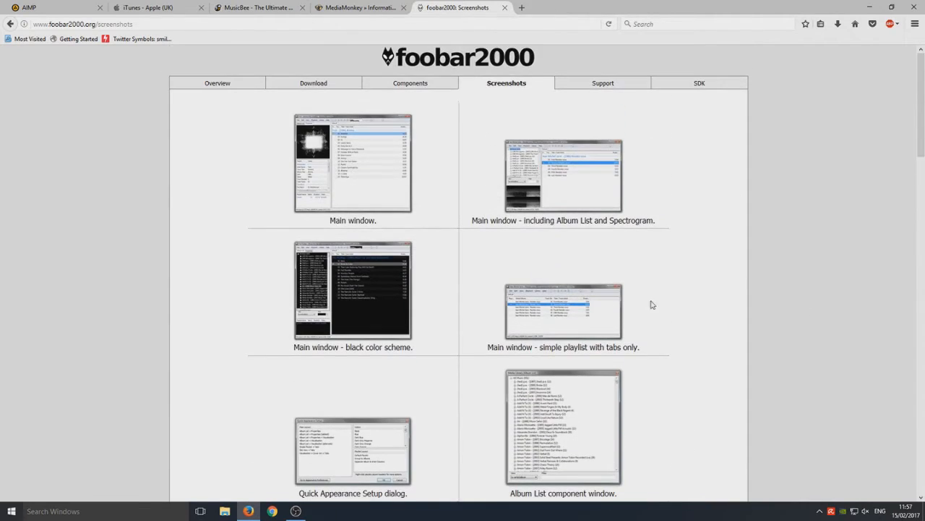
Switch to the MediaMonkey tab and read the Free Version Features page down past Manage Your Media
{"action": "left_click", "coordinate": [354, 8]}
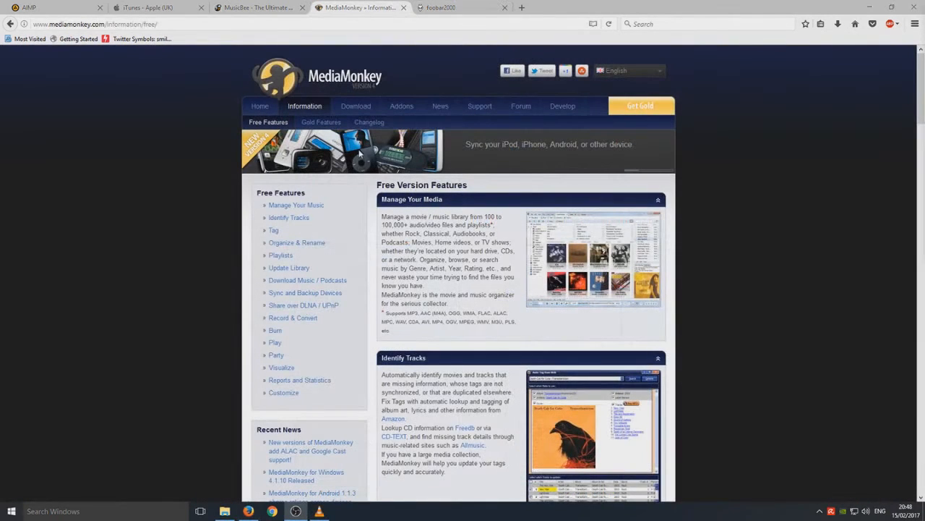
{"action": "mouse_move", "coordinate": [724, 240]}
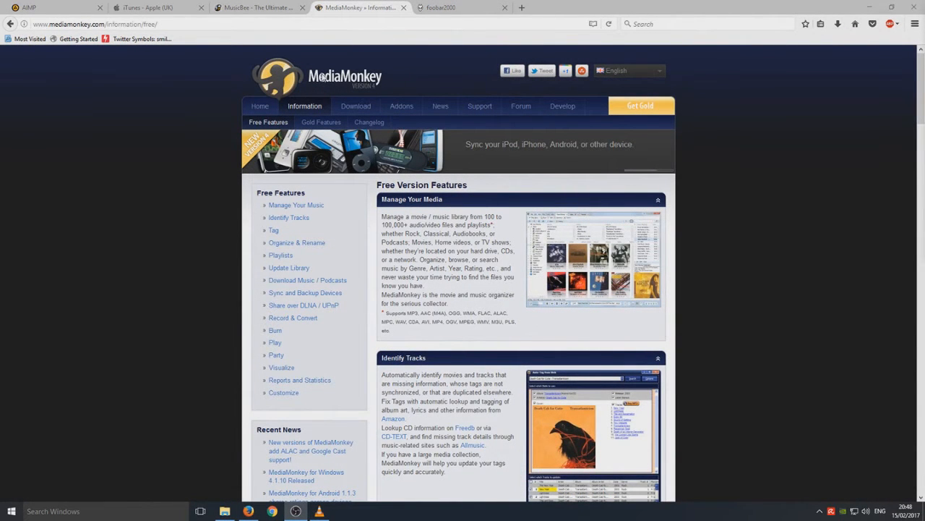
{"action": "mouse_move", "coordinate": [684, 252]}
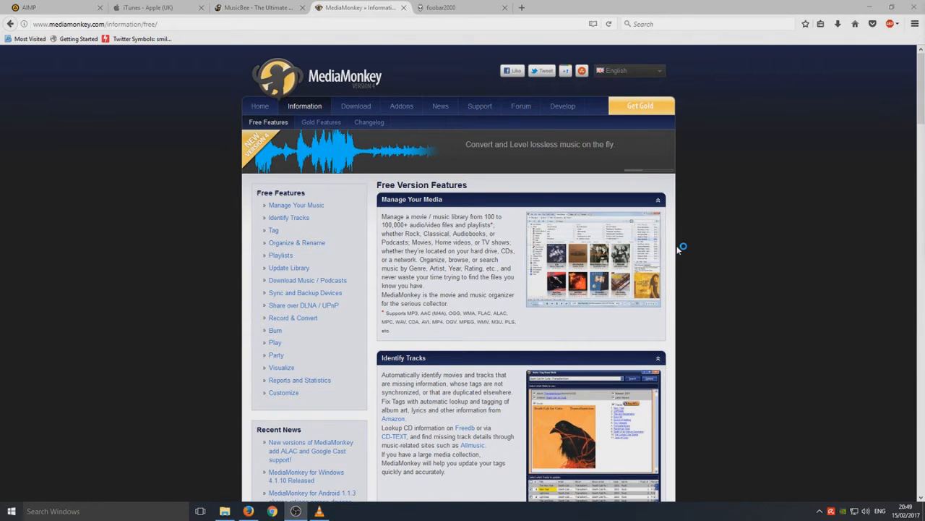
{"action": "scroll", "scroll_direction": "down", "scroll_amount": 3}
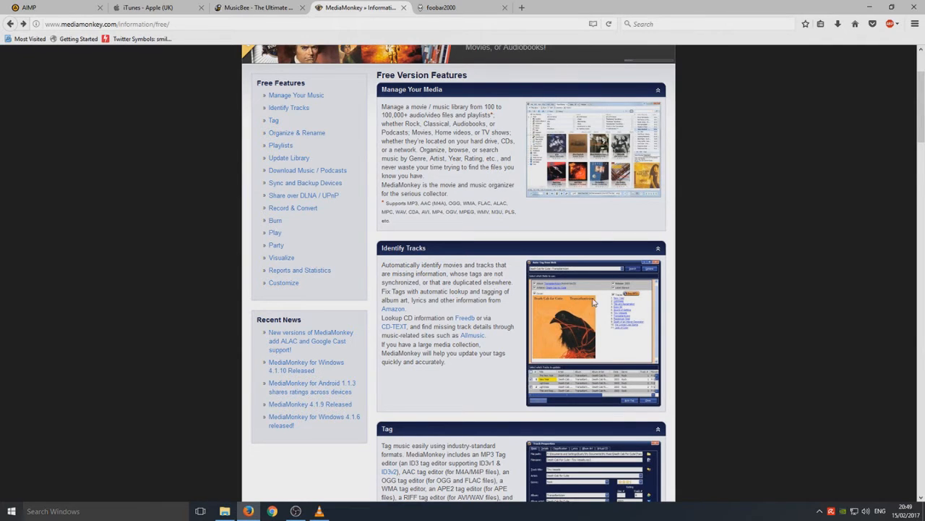
{"action": "scroll", "scroll_direction": "down", "scroll_amount": 3}
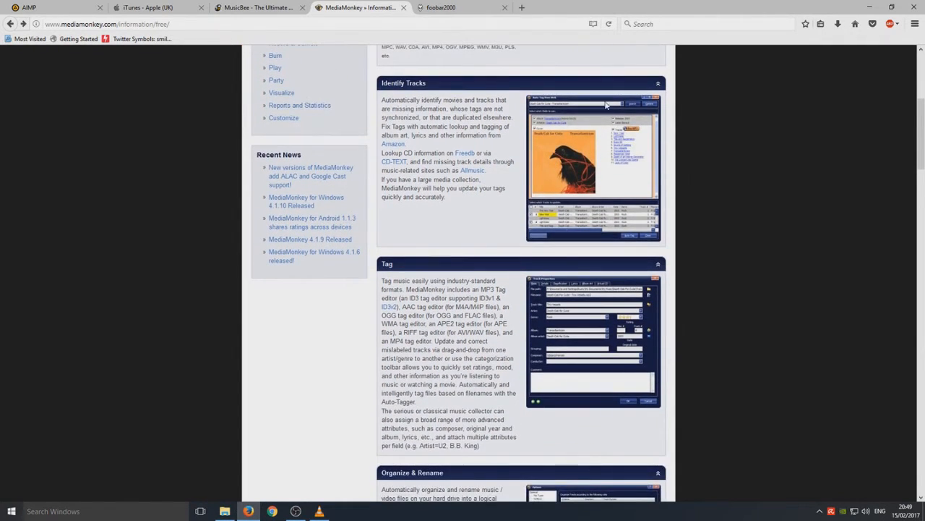
{"action": "scroll", "scroll_direction": "down", "scroll_amount": 3}
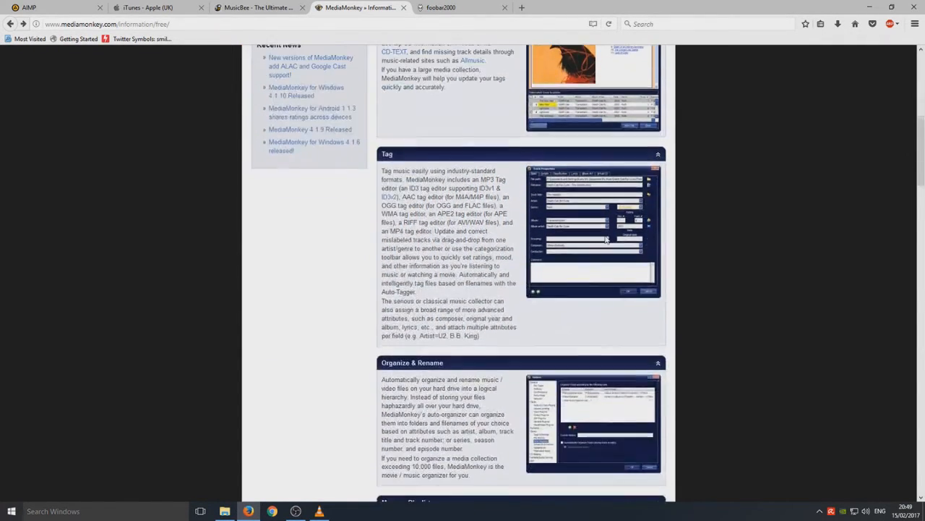
{"action": "scroll", "scroll_direction": "down", "scroll_amount": 3}
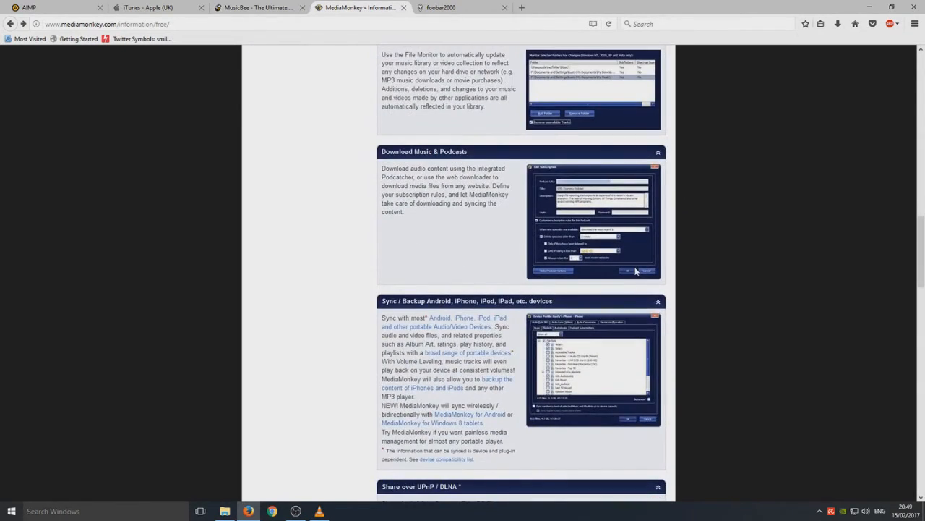
{"action": "scroll", "scroll_direction": "down", "scroll_amount": 3}
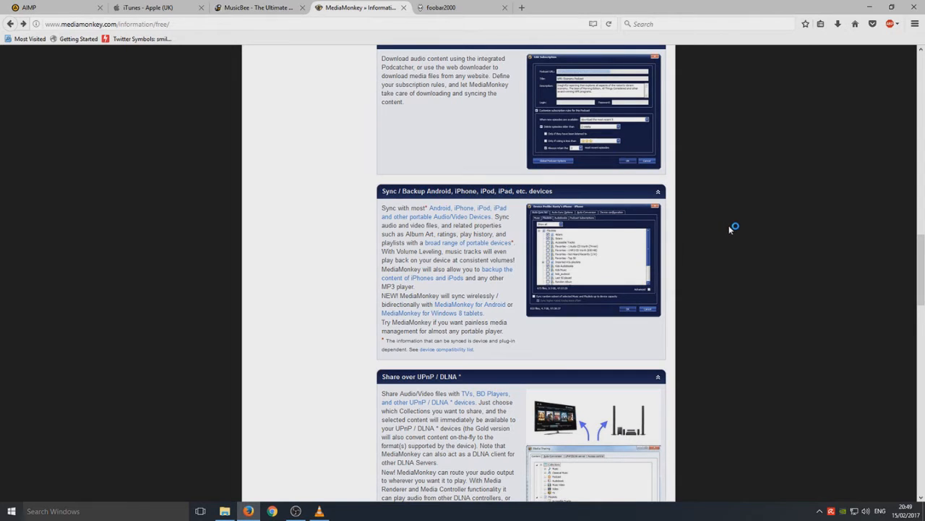
{"action": "scroll", "scroll_direction": "down", "scroll_amount": 3}
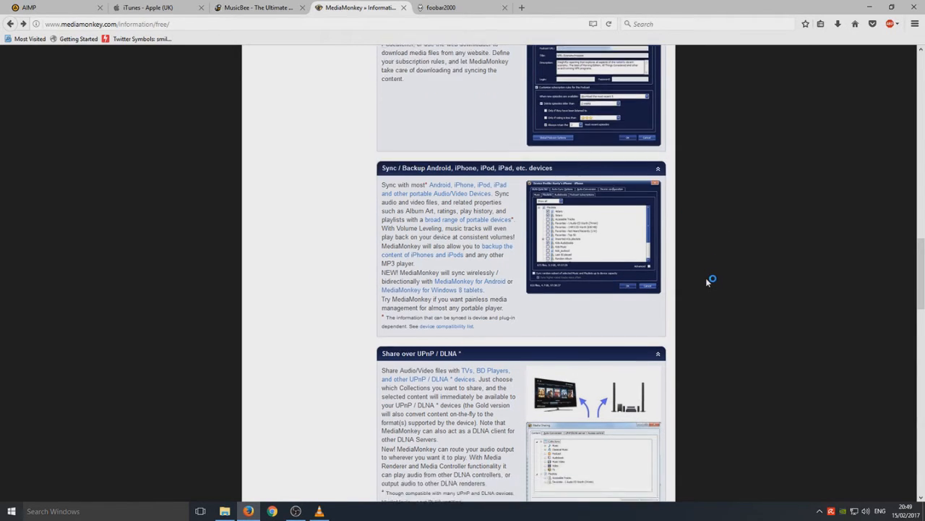
{"action": "scroll", "scroll_direction": "down", "scroll_amount": 3}
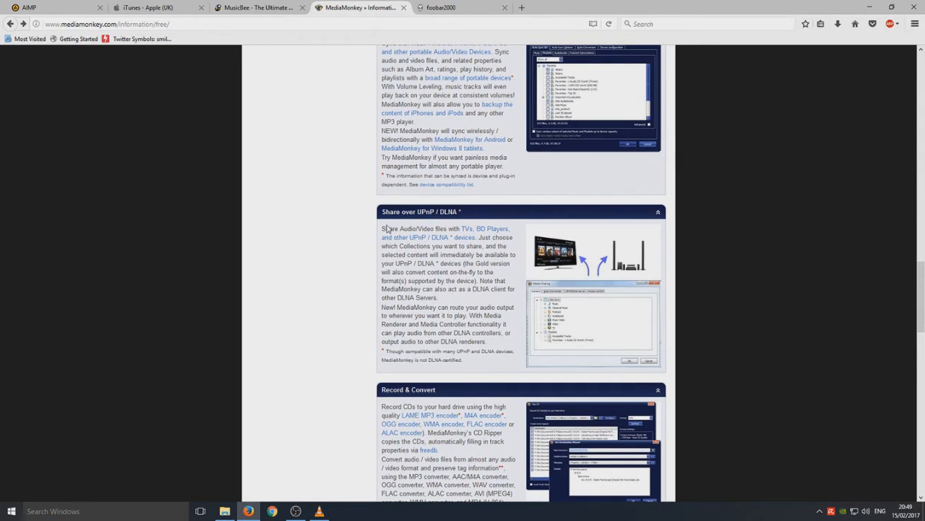
{"action": "left_click_drag", "start_coordinate": [382, 228], "coordinate": [454, 229]}
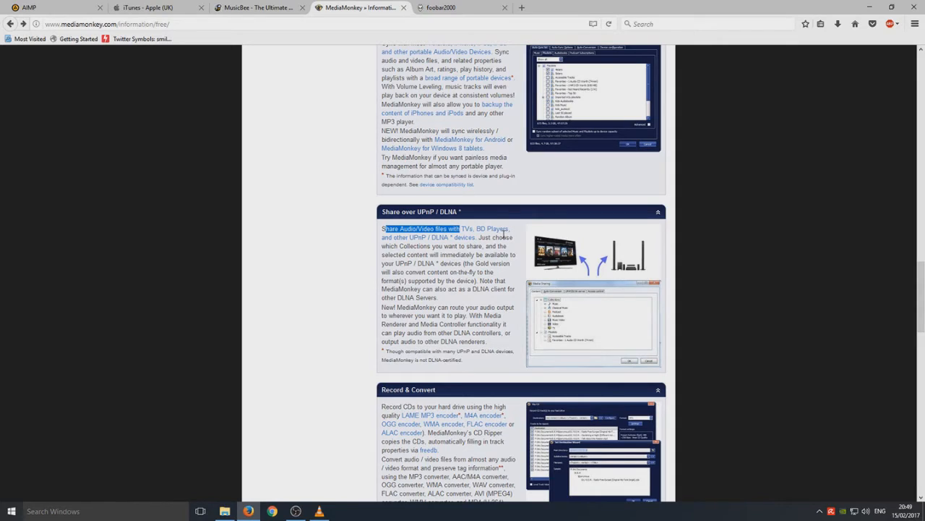
{"action": "mouse_move", "coordinate": [715, 247]}
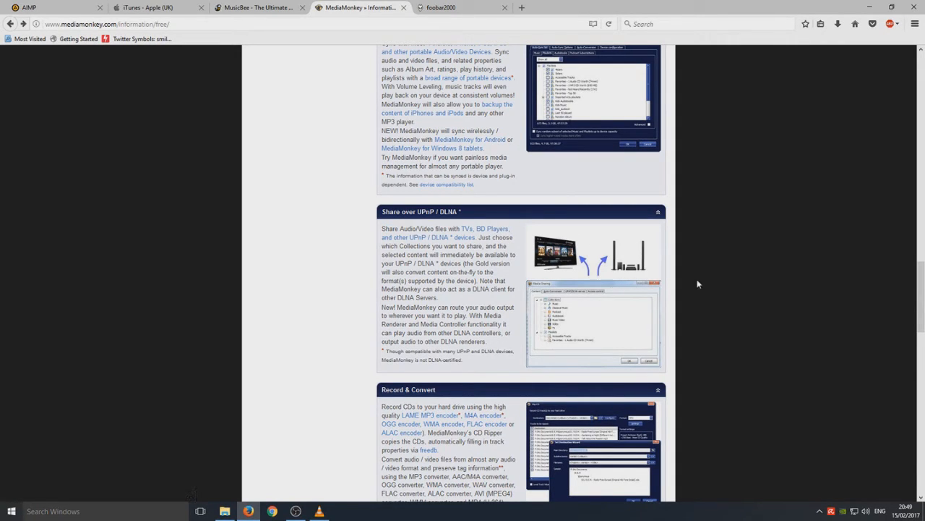
{"action": "mouse_move", "coordinate": [586, 343]}
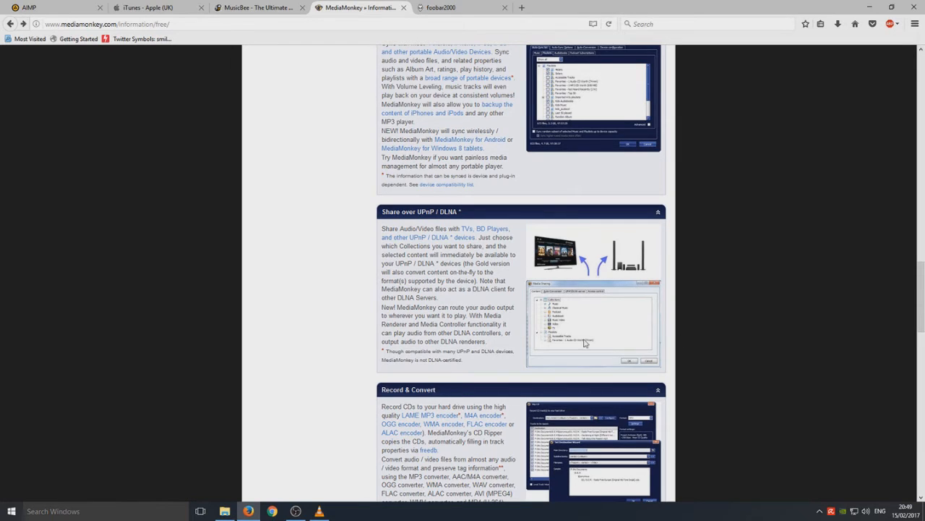
{"action": "scroll", "scroll_direction": "down", "scroll_amount": 3}
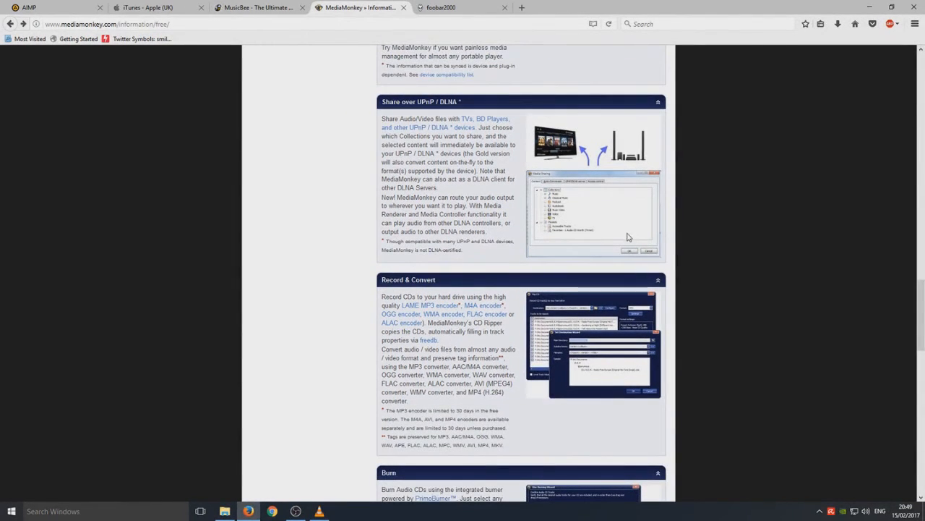
{"action": "scroll", "scroll_direction": "down", "scroll_amount": 3}
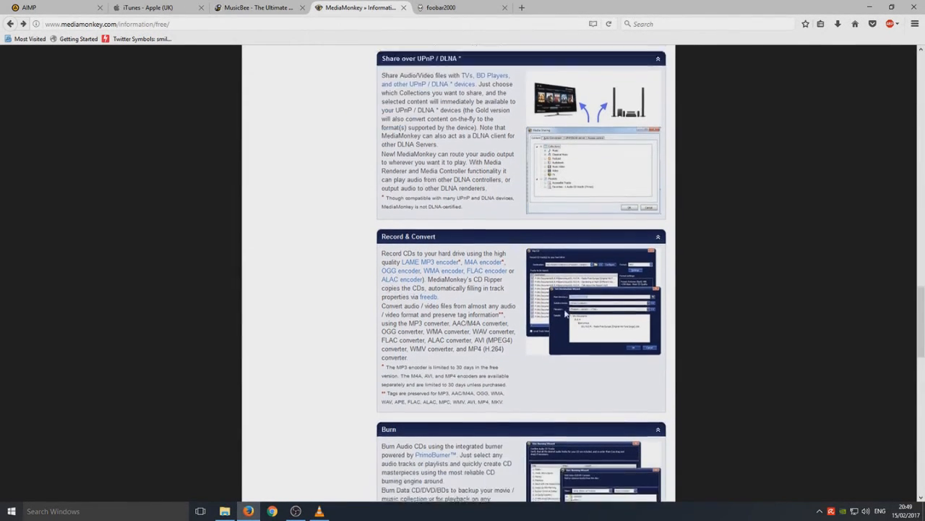
{"action": "scroll", "scroll_direction": "down", "scroll_amount": 3}
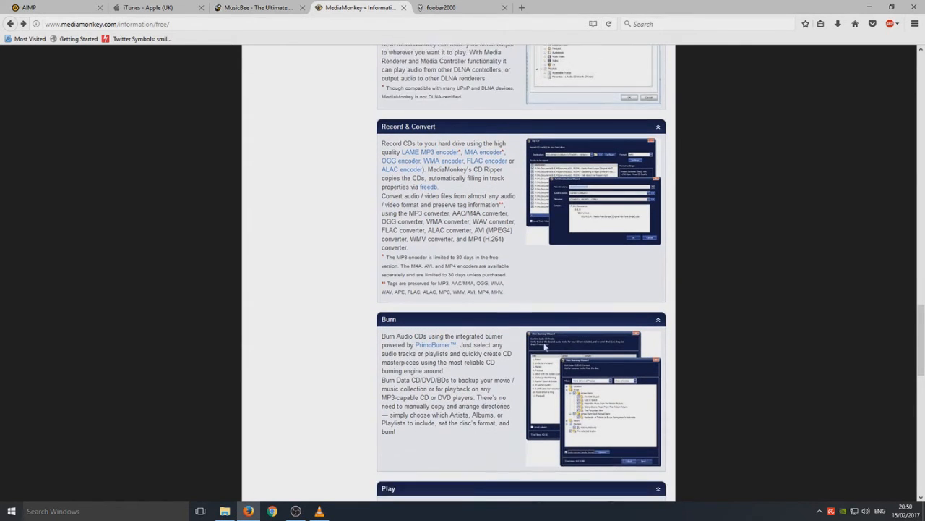
{"action": "scroll", "scroll_direction": "down", "scroll_amount": 3}
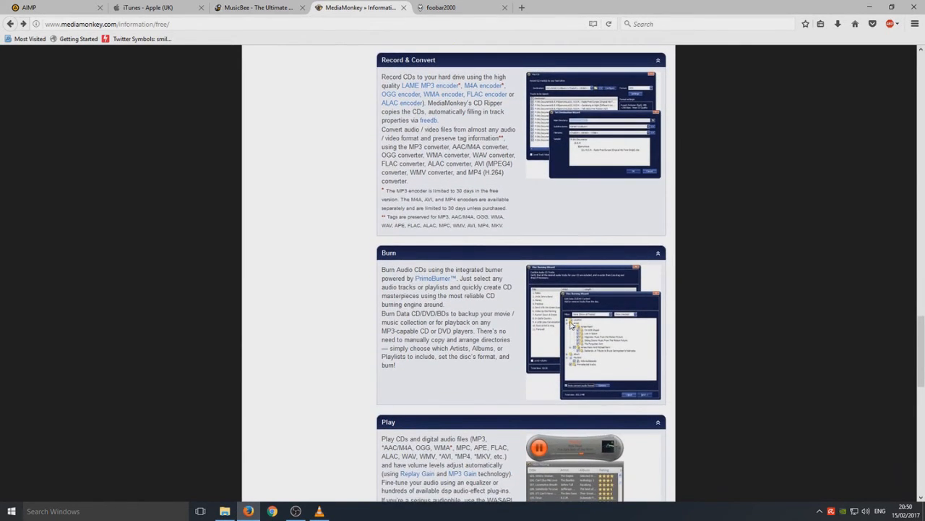
{"action": "scroll", "scroll_direction": "down", "scroll_amount": 3}
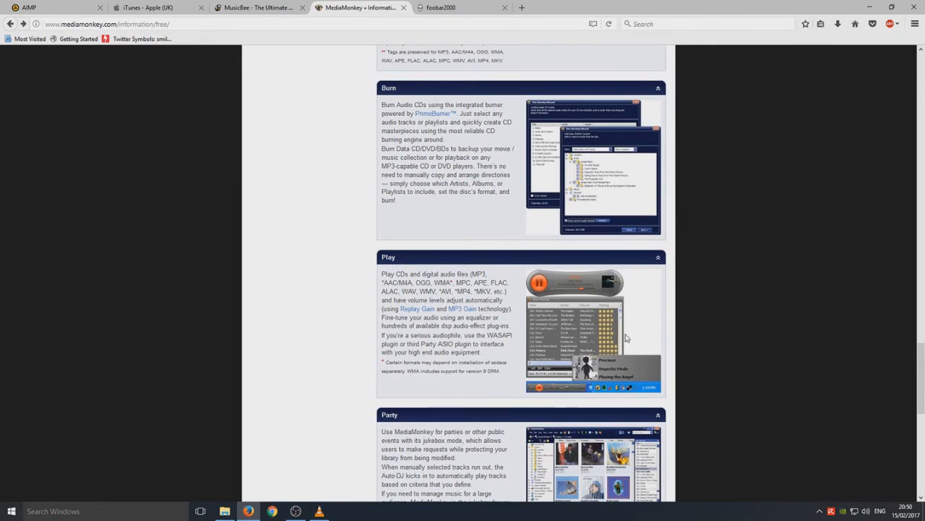
{"action": "mouse_move", "coordinate": [772, 349]}
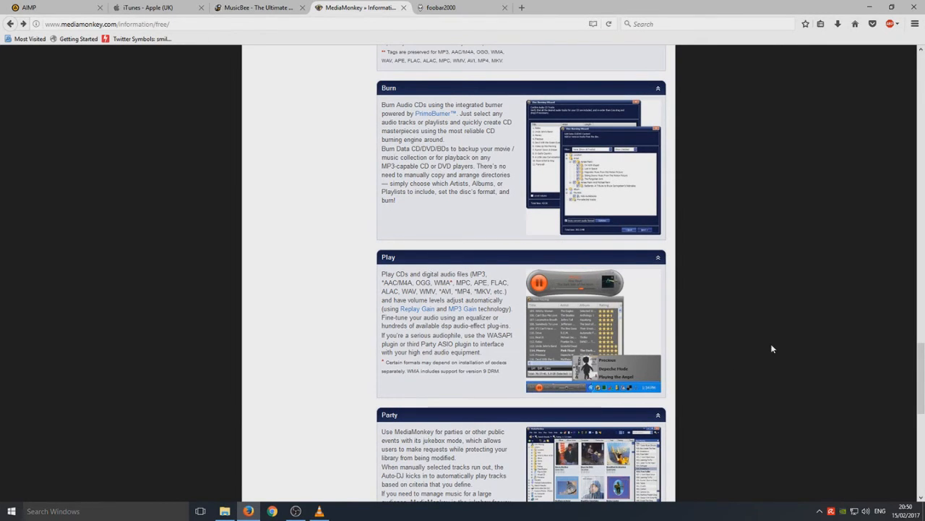
{"action": "scroll", "scroll_direction": "down", "scroll_amount": 3}
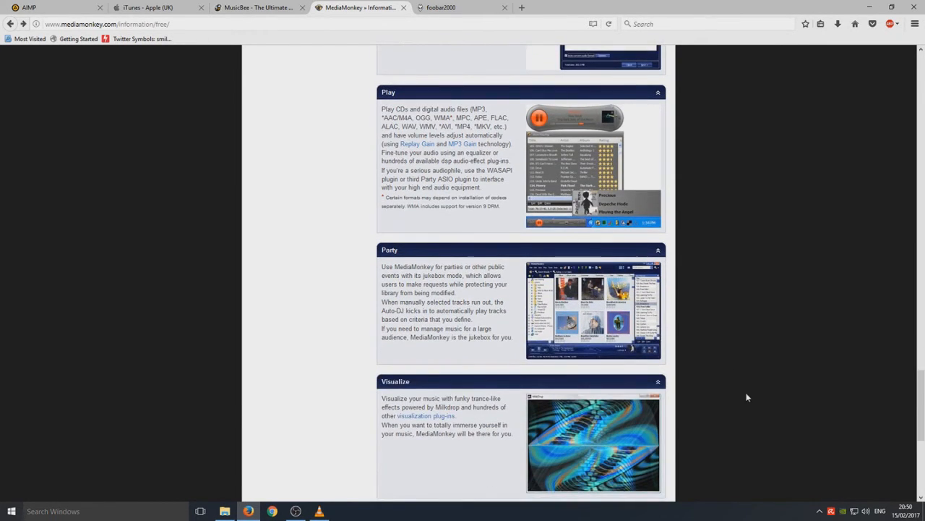
{"action": "scroll", "scroll_direction": "down", "scroll_amount": 3}
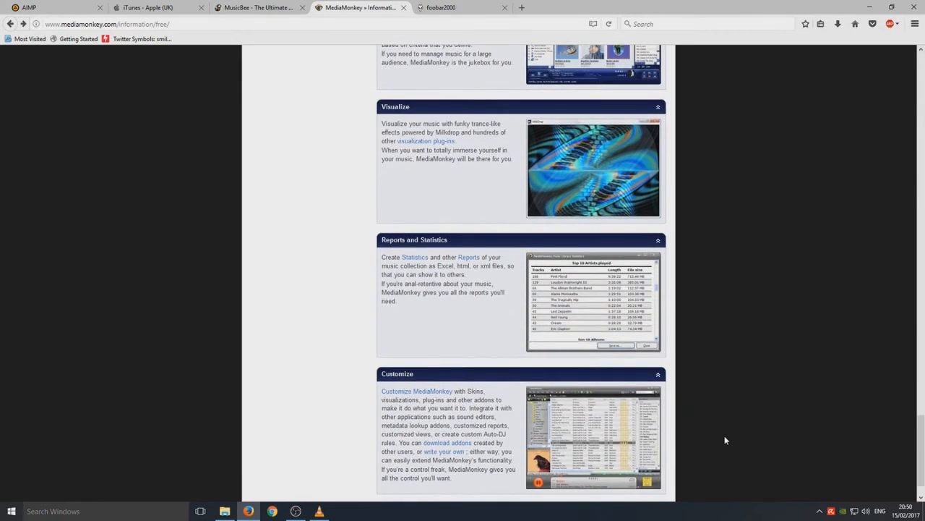
{"action": "scroll", "scroll_direction": "down", "scroll_amount": 3}
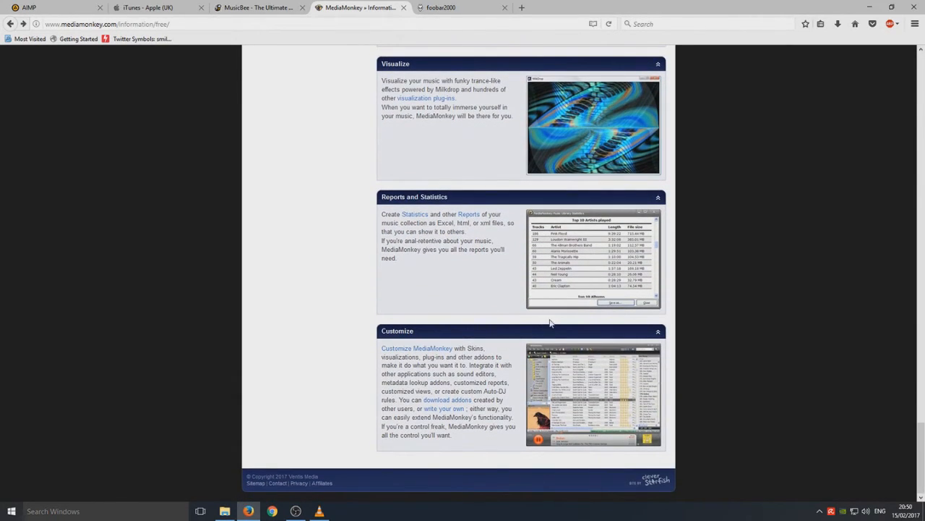
{"action": "mouse_move", "coordinate": [437, 315]}
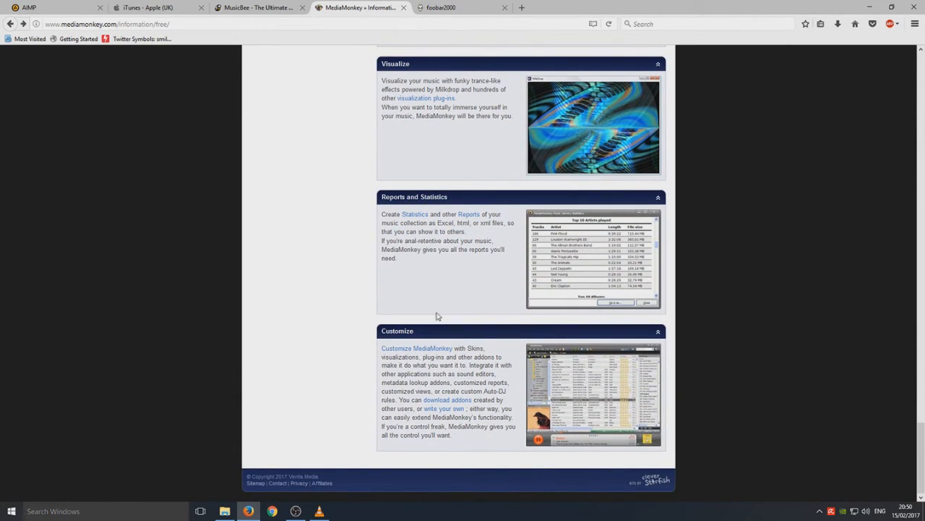
{"action": "scroll", "scroll_direction": "up", "scroll_amount": 3}
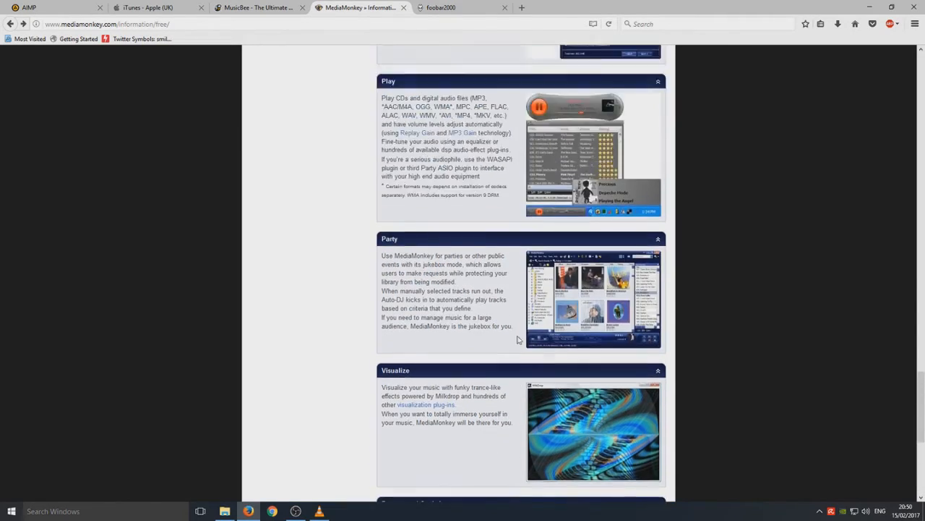
{"action": "scroll", "scroll_direction": "down", "scroll_amount": 3}
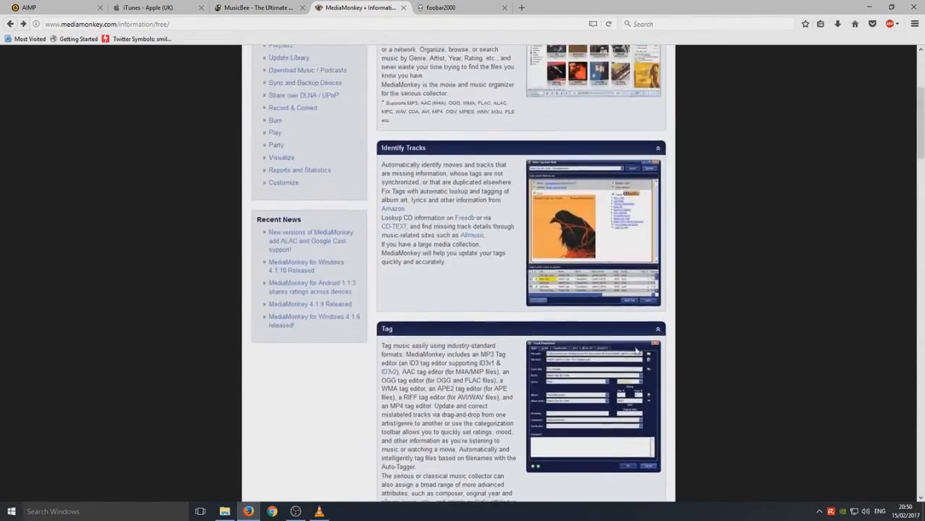
{"action": "scroll", "scroll_direction": "up", "scroll_amount": 3}
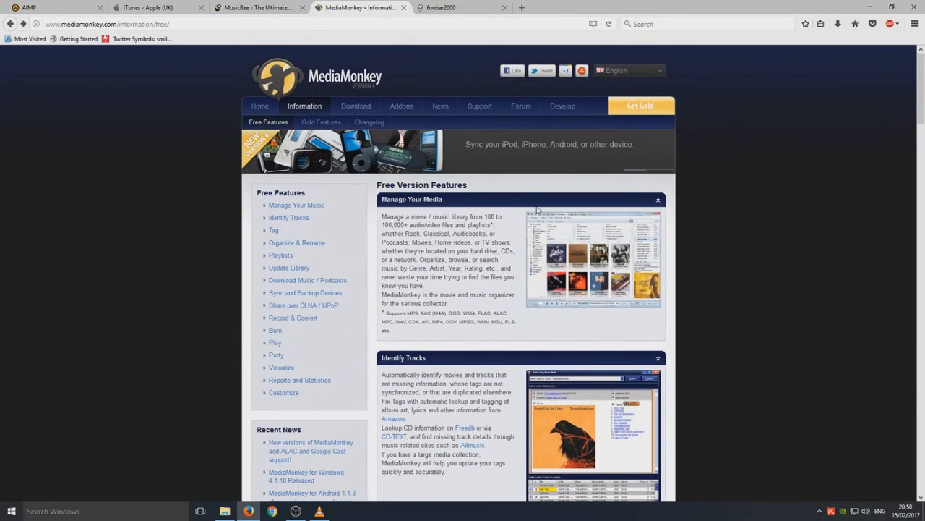
Switch to the MusicBee tab and read down past Sound Quality Matters to Beautiful Skins
{"action": "left_click", "coordinate": [257, 8]}
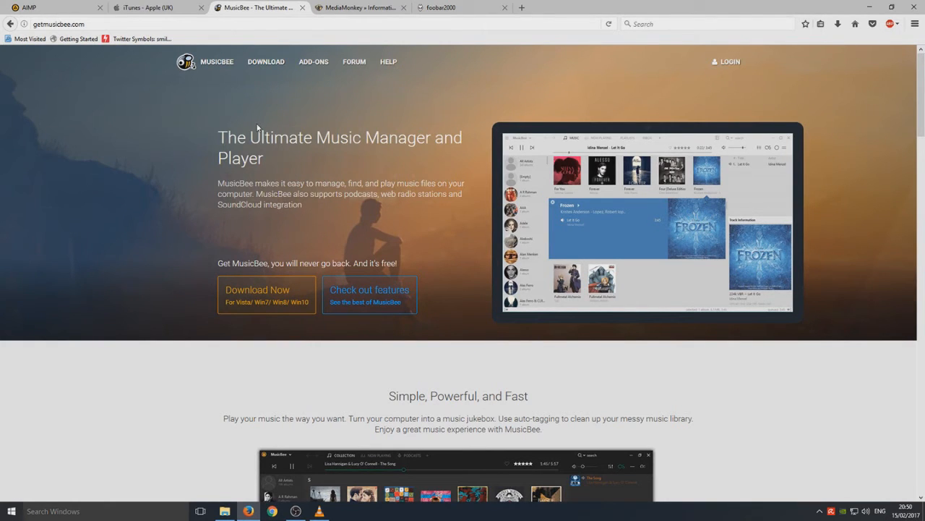
{"action": "mouse_move", "coordinate": [619, 153]}
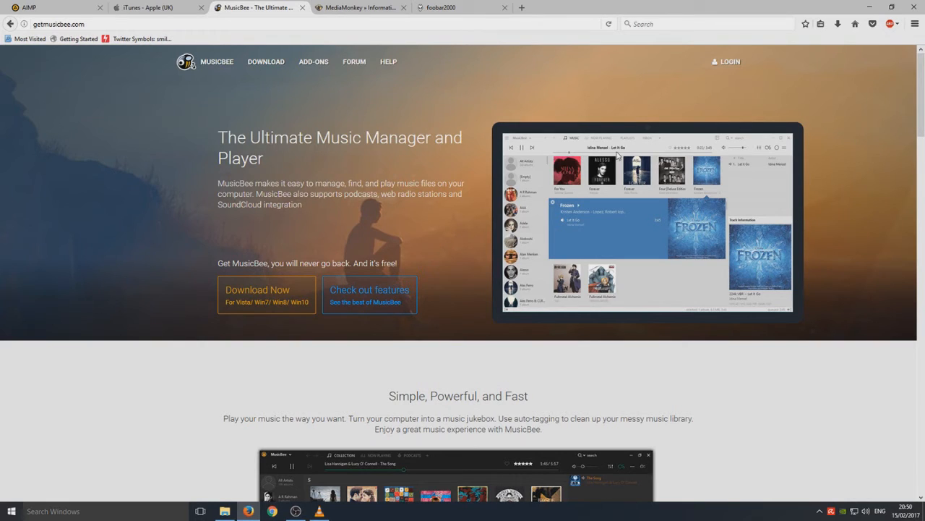
{"action": "mouse_move", "coordinate": [612, 262]}
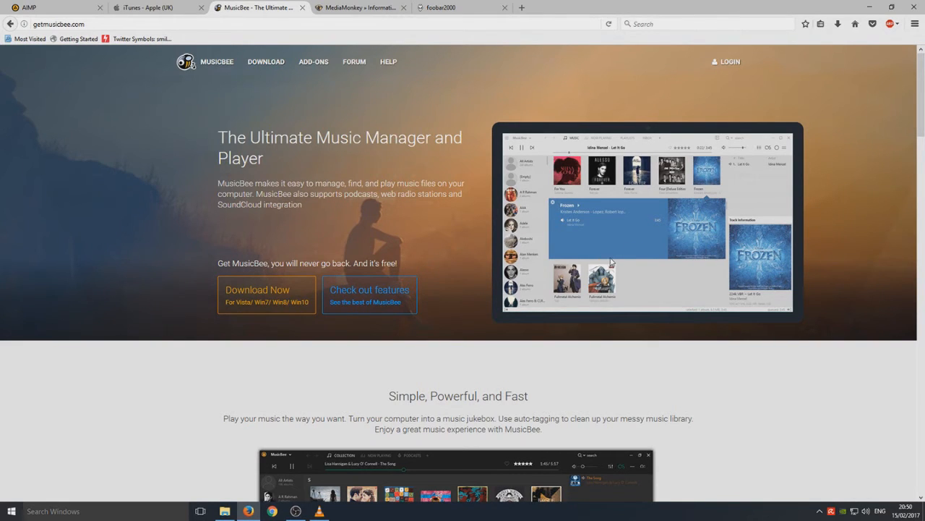
{"action": "scroll", "scroll_direction": "down", "scroll_amount": 3}
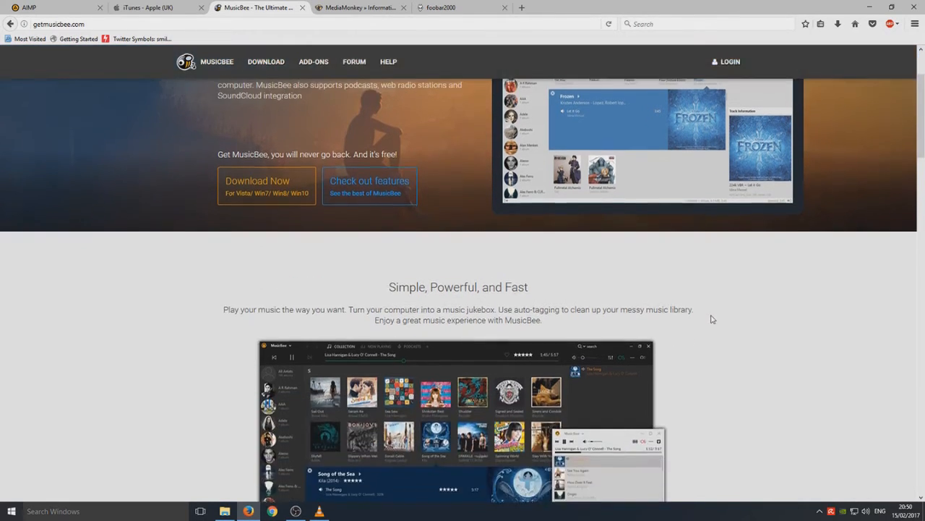
{"action": "scroll", "scroll_direction": "down", "scroll_amount": 3}
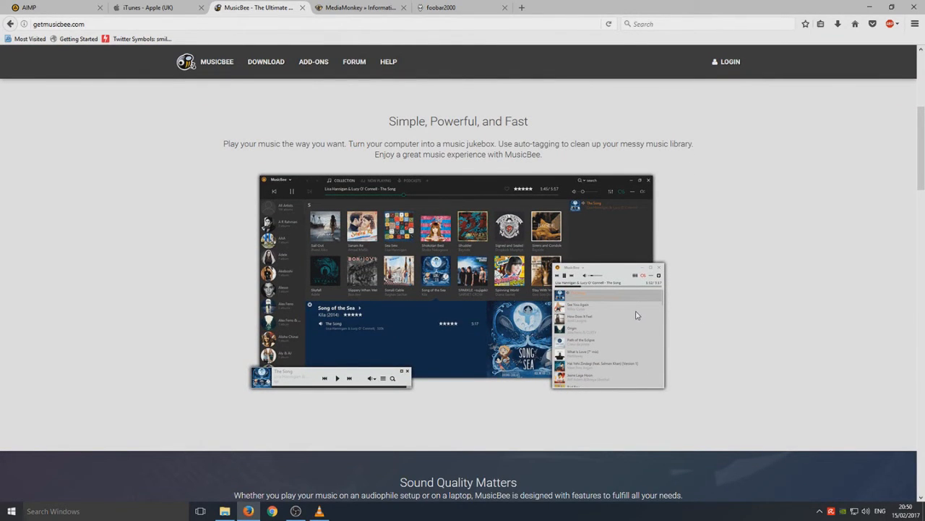
{"action": "scroll", "scroll_direction": "down", "scroll_amount": 3}
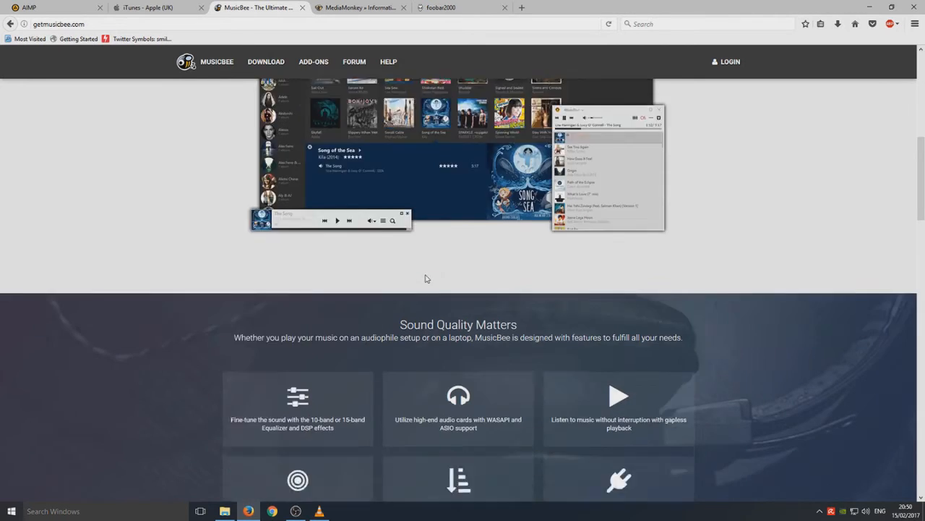
{"action": "scroll", "scroll_direction": "down", "scroll_amount": 3}
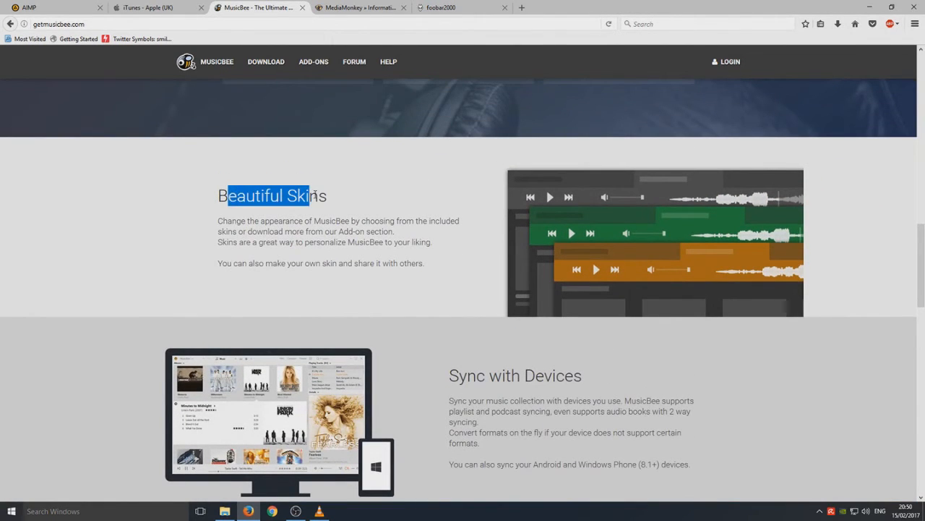
Read on down the MusicBee page past Groove Music Support and last.fm/CD Ripping to the reviewer ratings
{"action": "left_click", "coordinate": [358, 200]}
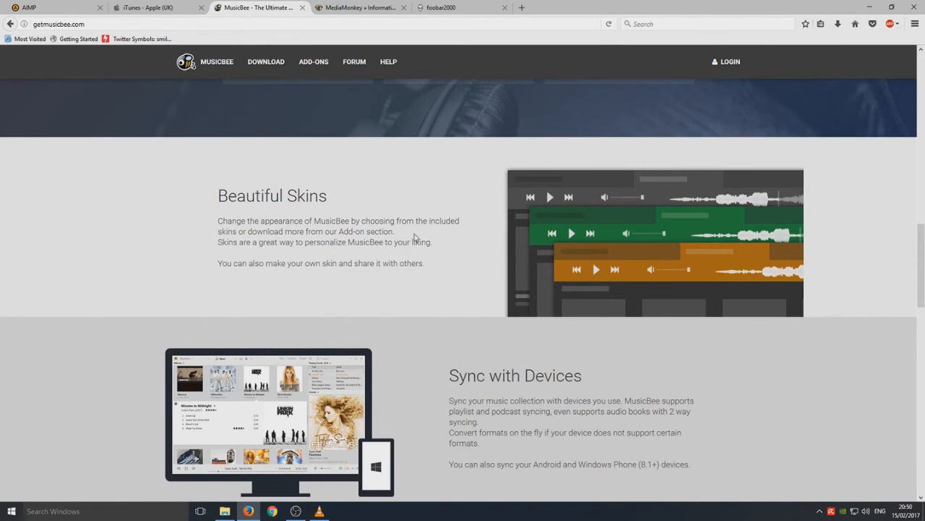
{"action": "scroll", "scroll_direction": "down", "scroll_amount": 3}
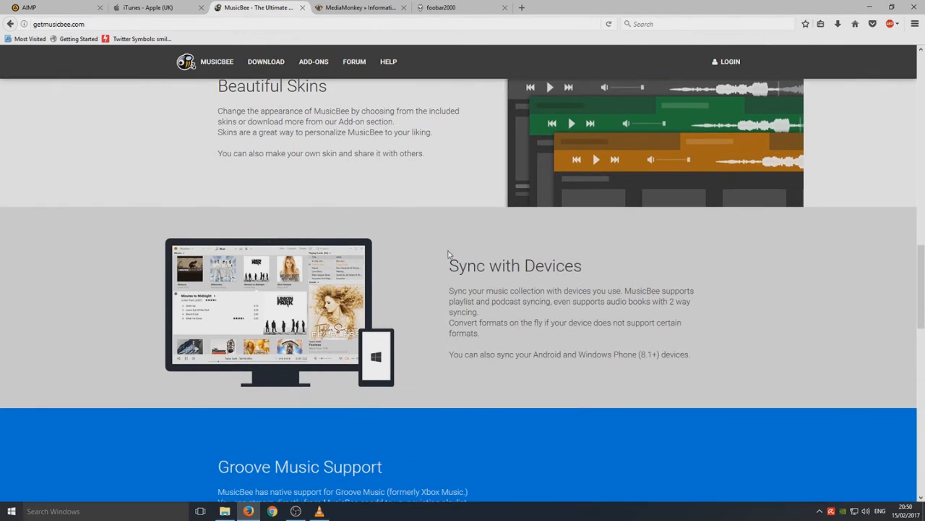
{"action": "mouse_move", "coordinate": [582, 292]}
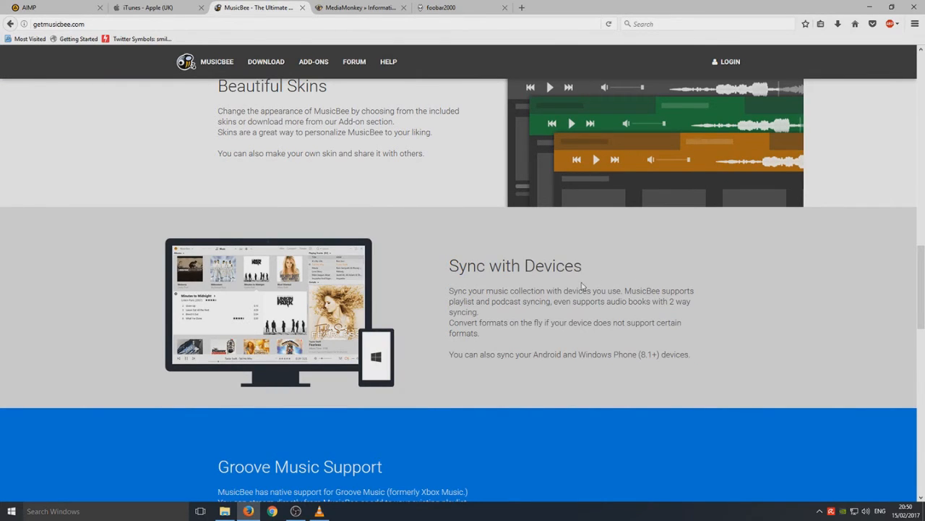
{"action": "mouse_move", "coordinate": [648, 304]}
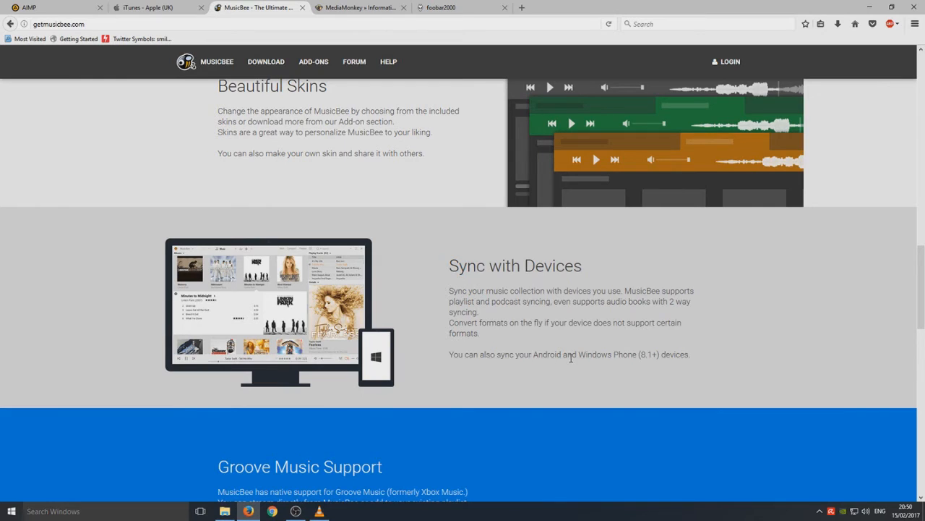
{"action": "mouse_move", "coordinate": [553, 321]}
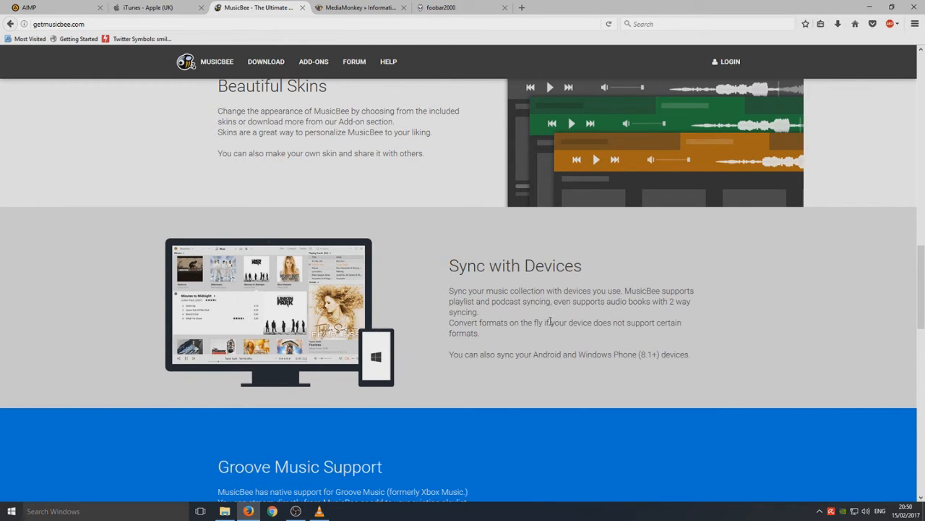
{"action": "scroll", "scroll_direction": "down", "scroll_amount": 3}
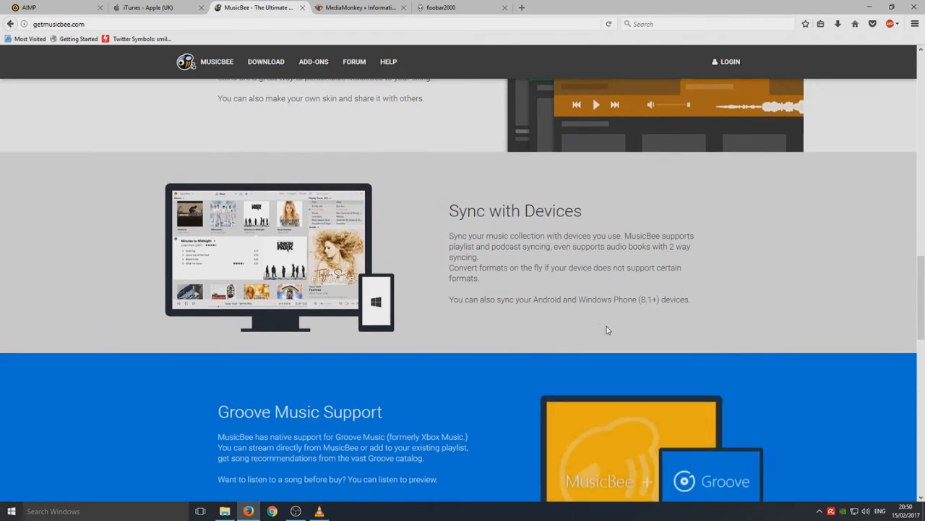
{"action": "scroll", "scroll_direction": "down", "scroll_amount": 3}
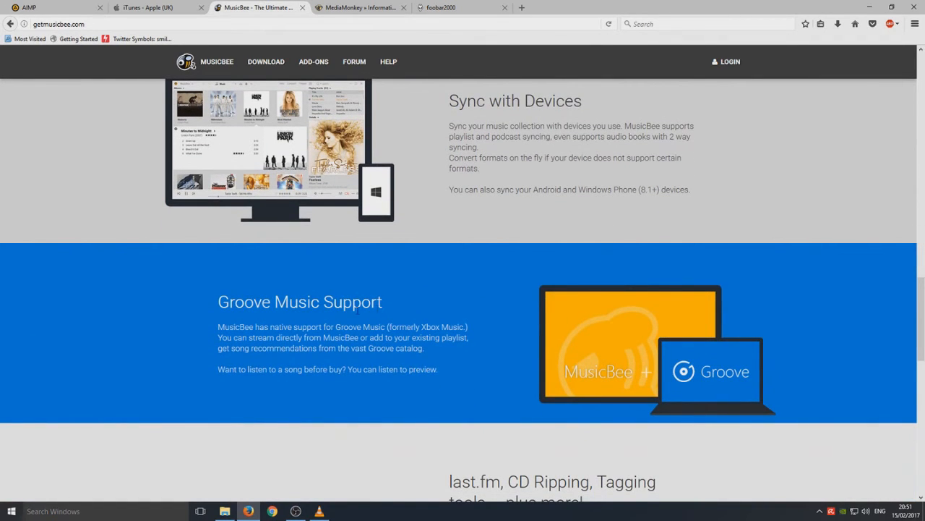
{"action": "scroll", "scroll_direction": "down", "scroll_amount": 3}
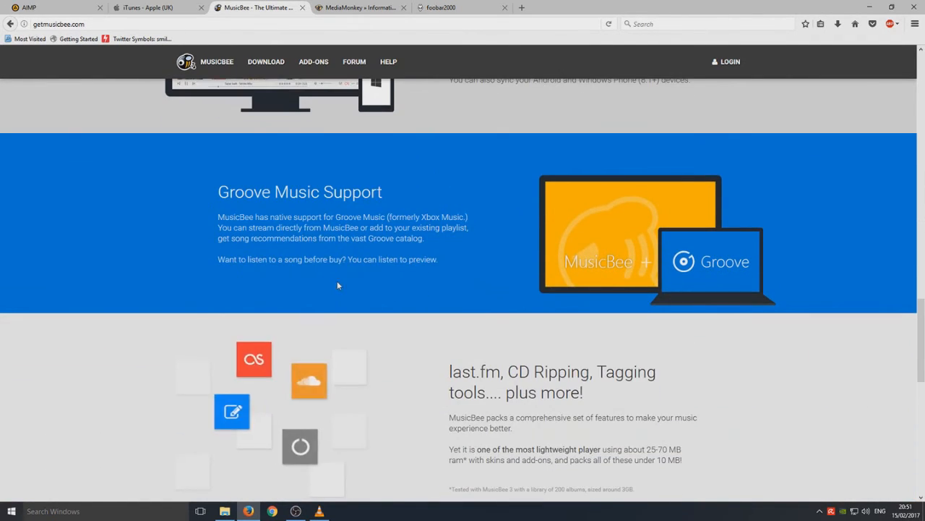
{"action": "scroll", "scroll_direction": "down", "scroll_amount": 3}
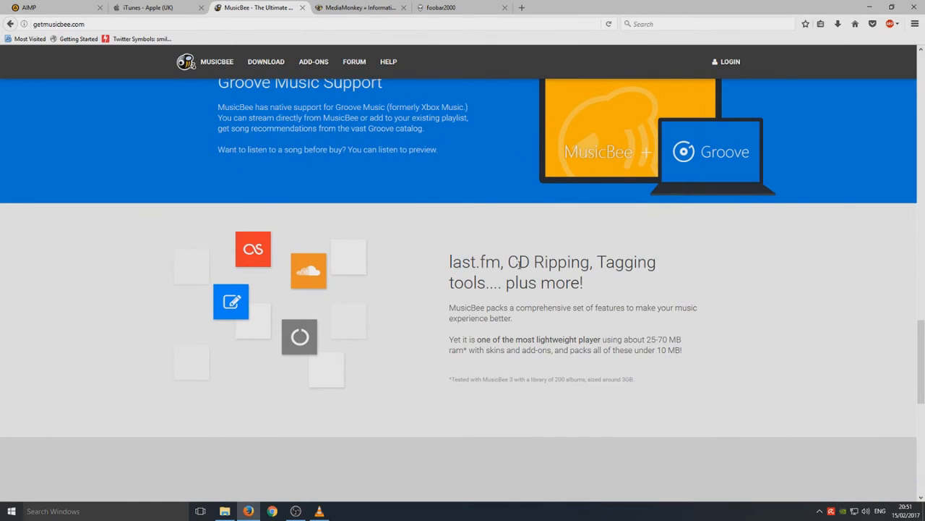
{"action": "mouse_move", "coordinate": [613, 284]}
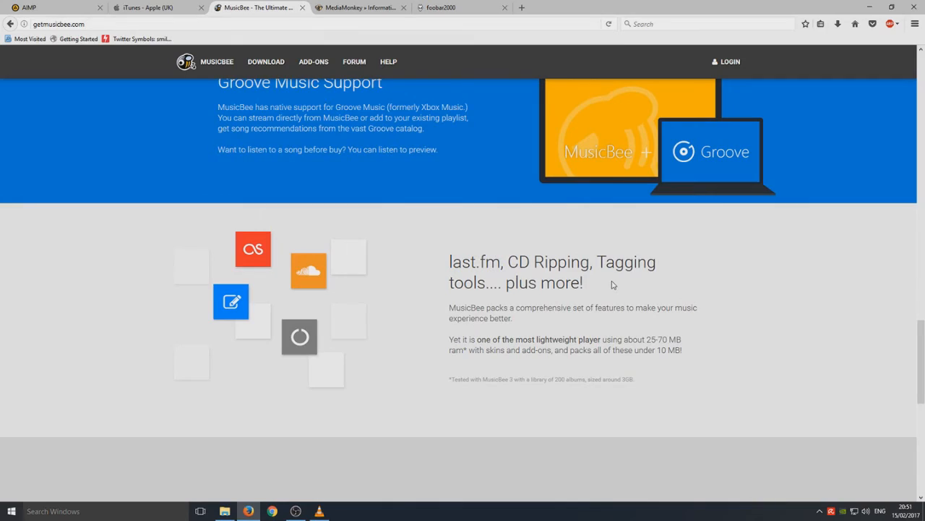
{"action": "scroll", "scroll_direction": "down", "scroll_amount": 3}
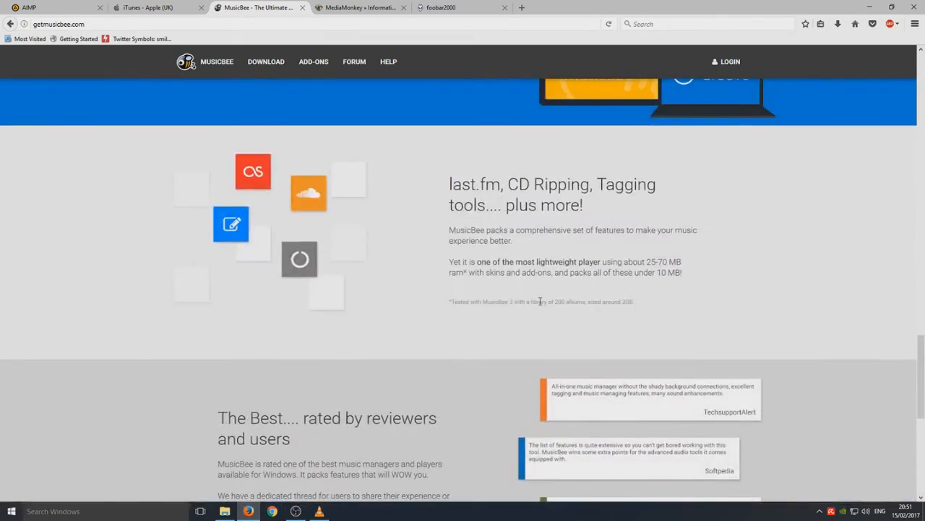
Return to the top of the MusicBee page and come back down to Sound Quality Matters
{"action": "scroll", "scroll_direction": "up", "scroll_amount": 3}
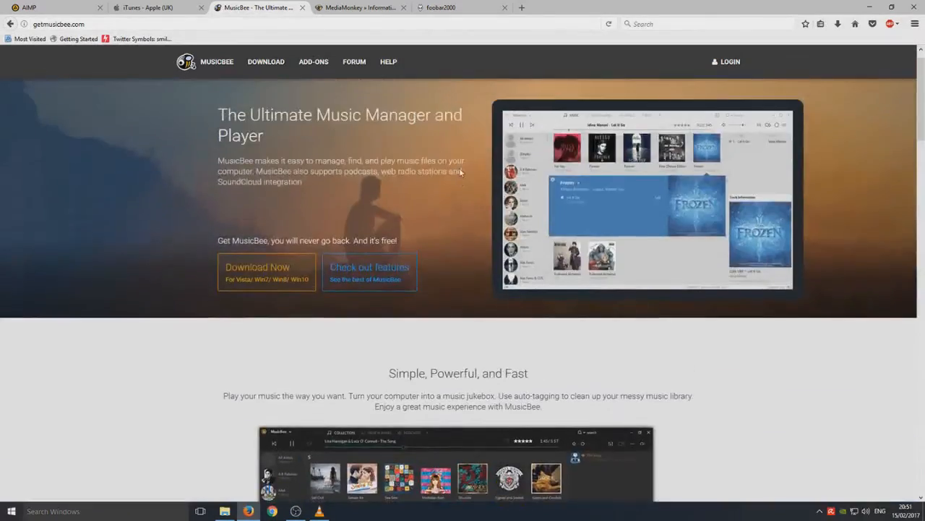
{"action": "scroll", "scroll_direction": "down", "scroll_amount": 3}
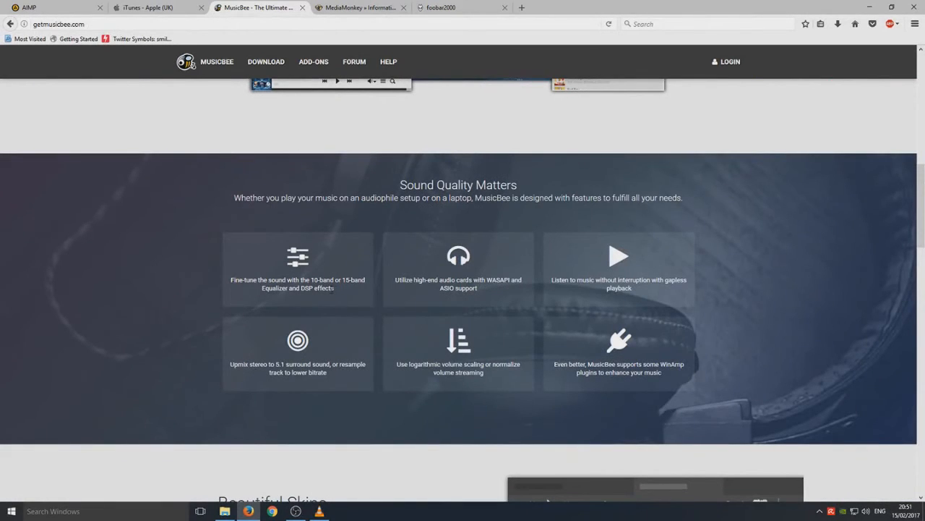
{"action": "mouse_move", "coordinate": [642, 352]}
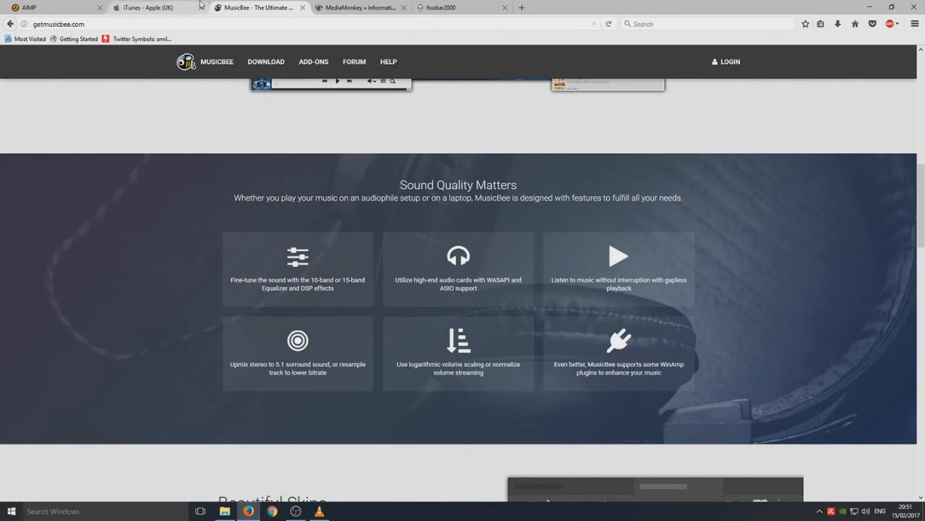
Switch to the iTunes - Apple (UK) tab and read past Apple Music to the film and TV collection section
{"action": "left_click", "coordinate": [151, 7]}
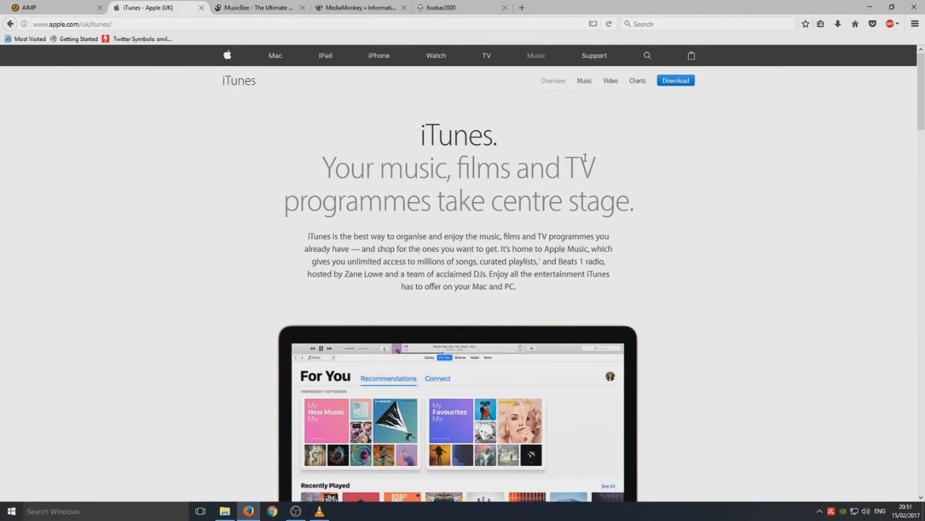
{"action": "mouse_move", "coordinate": [642, 270]}
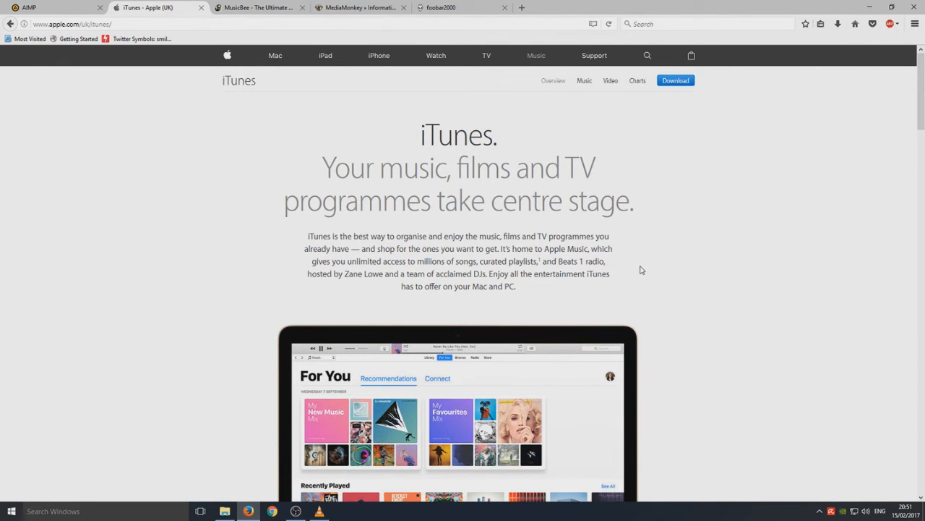
{"action": "scroll", "scroll_direction": "down", "scroll_amount": 3}
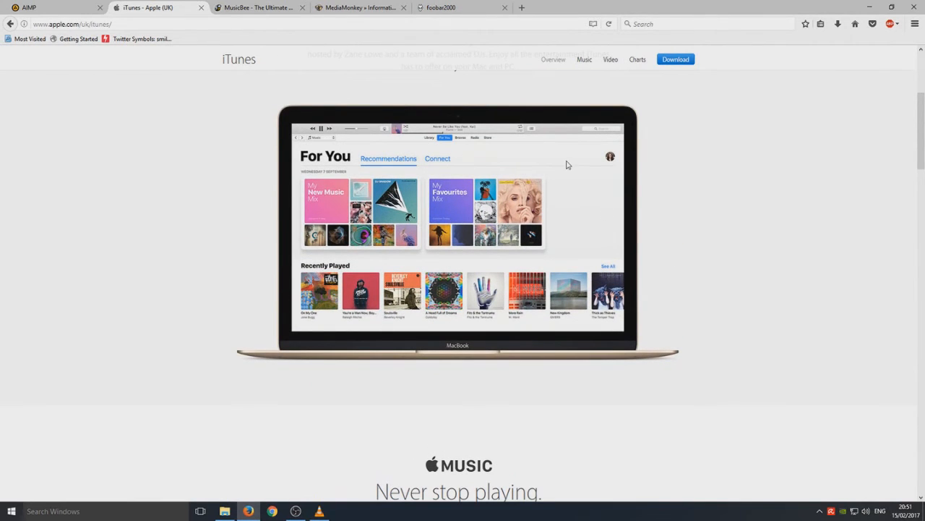
{"action": "mouse_move", "coordinate": [399, 147]}
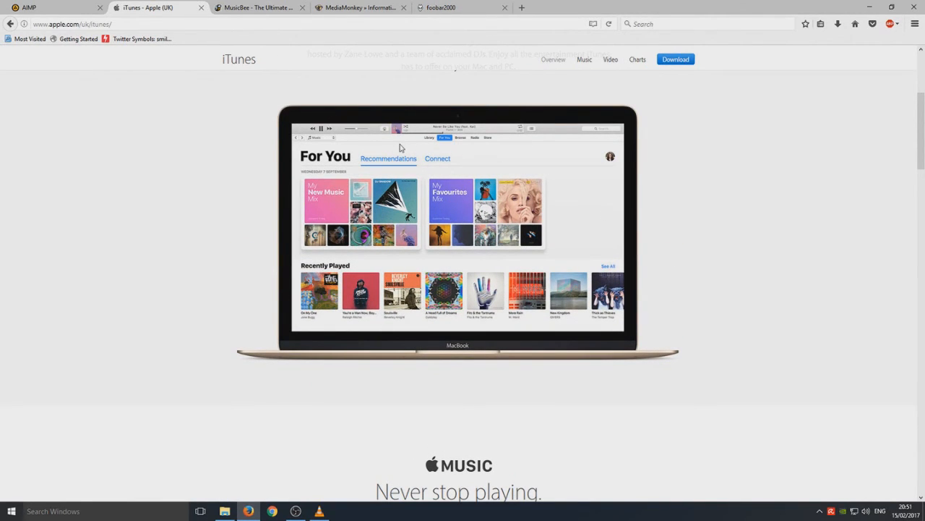
{"action": "scroll", "scroll_direction": "down", "scroll_amount": 3}
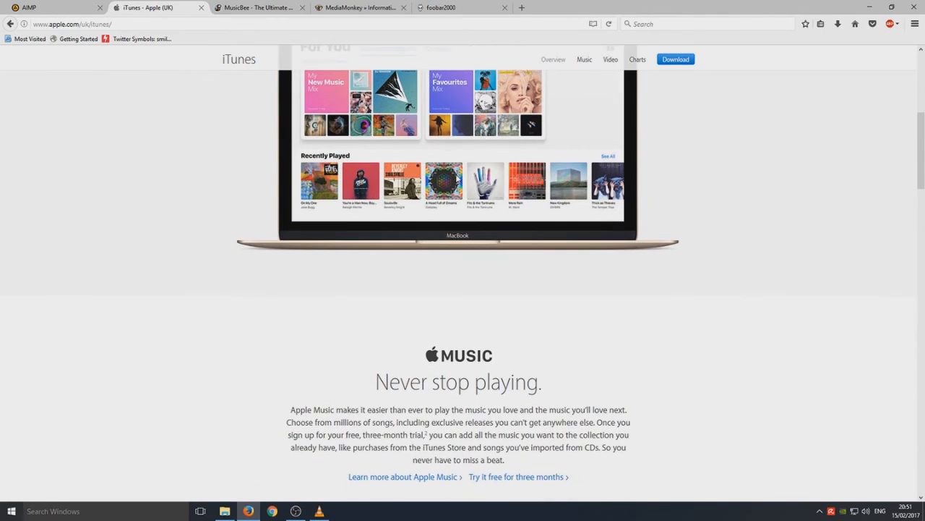
{"action": "scroll", "scroll_direction": "down", "scroll_amount": 3}
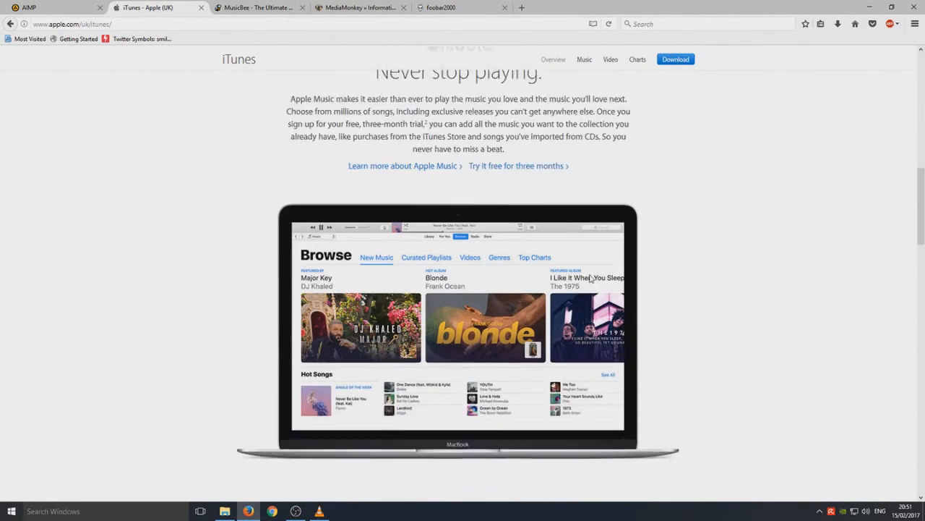
{"action": "scroll", "scroll_direction": "down", "scroll_amount": 3}
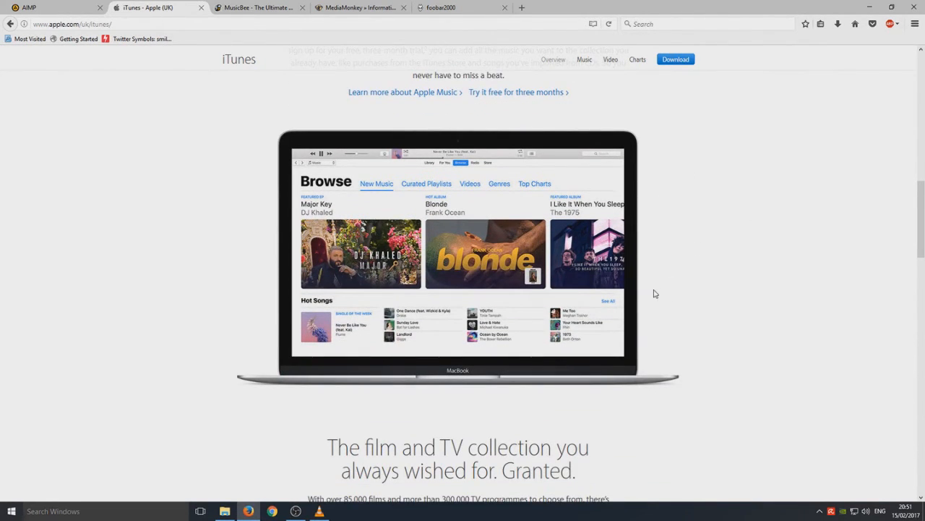
{"action": "mouse_move", "coordinate": [548, 268]}
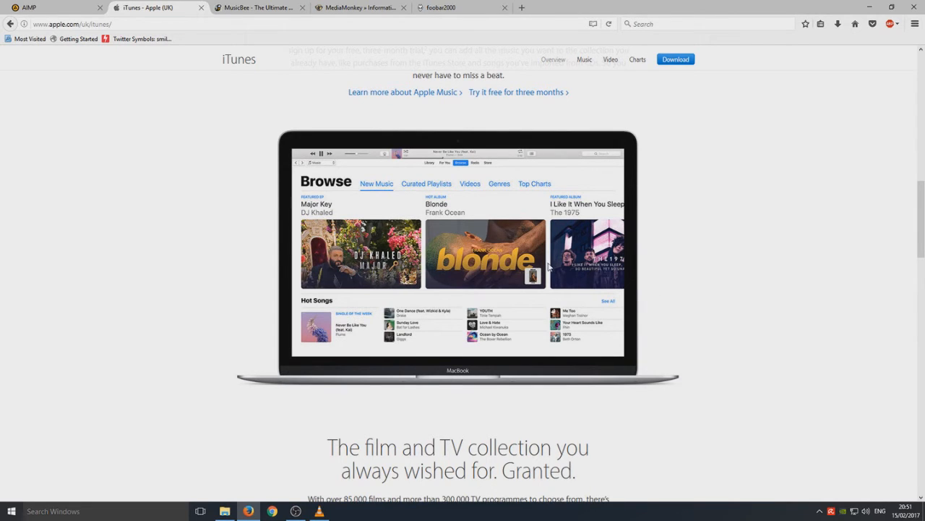
{"action": "mouse_move", "coordinate": [547, 212]}
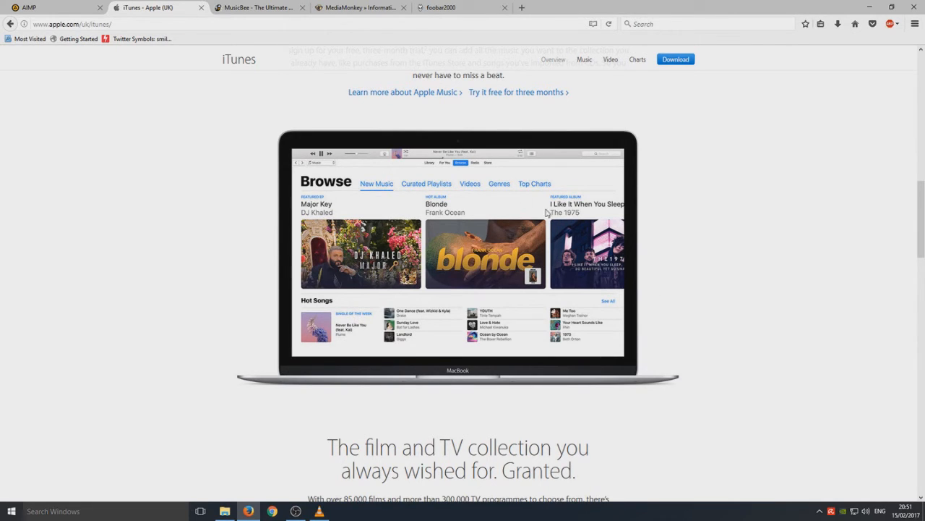
{"action": "mouse_move", "coordinate": [447, 235]}
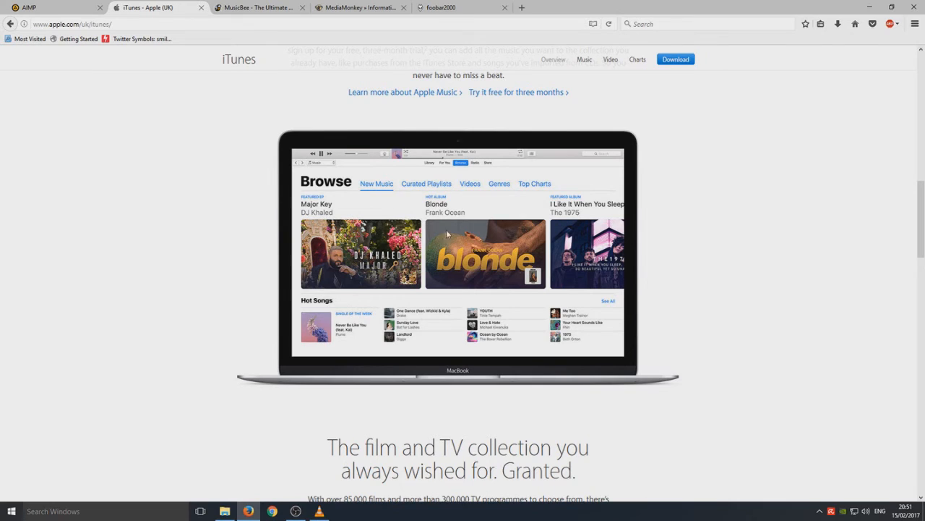
{"action": "mouse_move", "coordinate": [506, 234]}
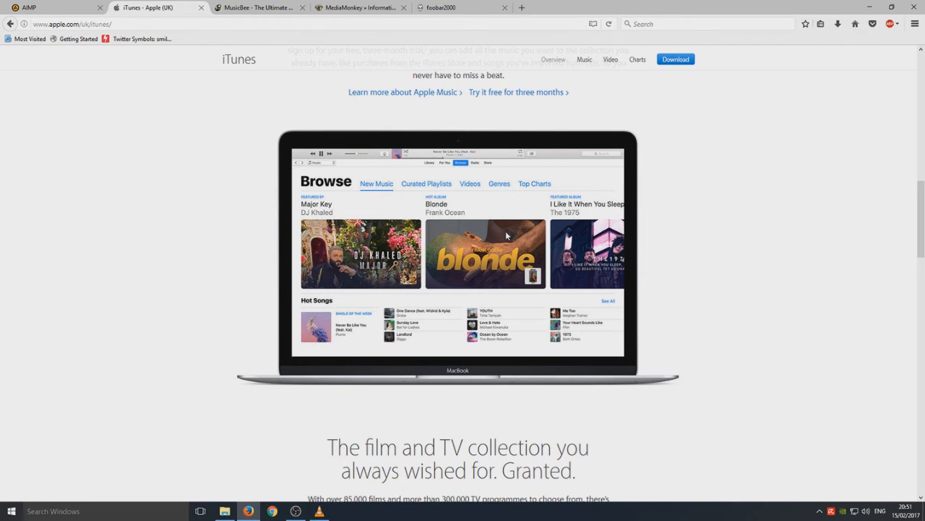
{"action": "mouse_move", "coordinate": [509, 279]}
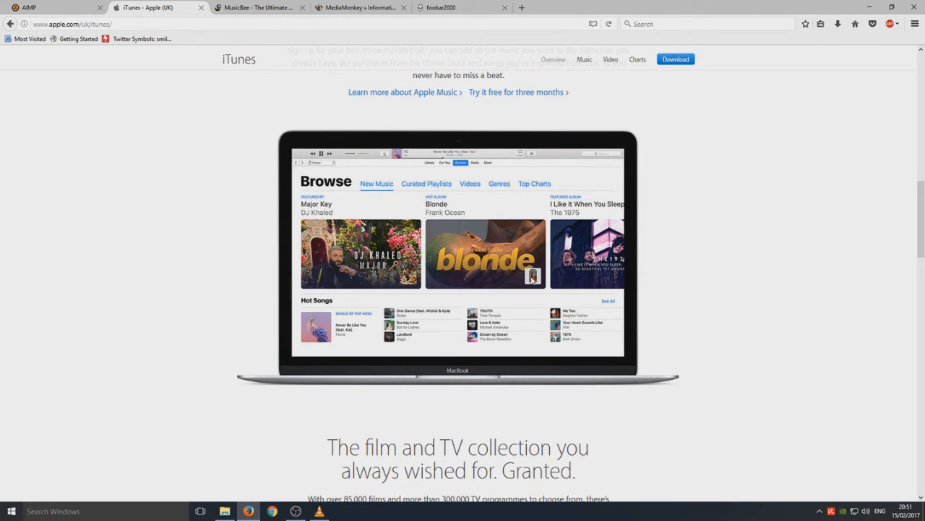
{"action": "mouse_move", "coordinate": [618, 157]}
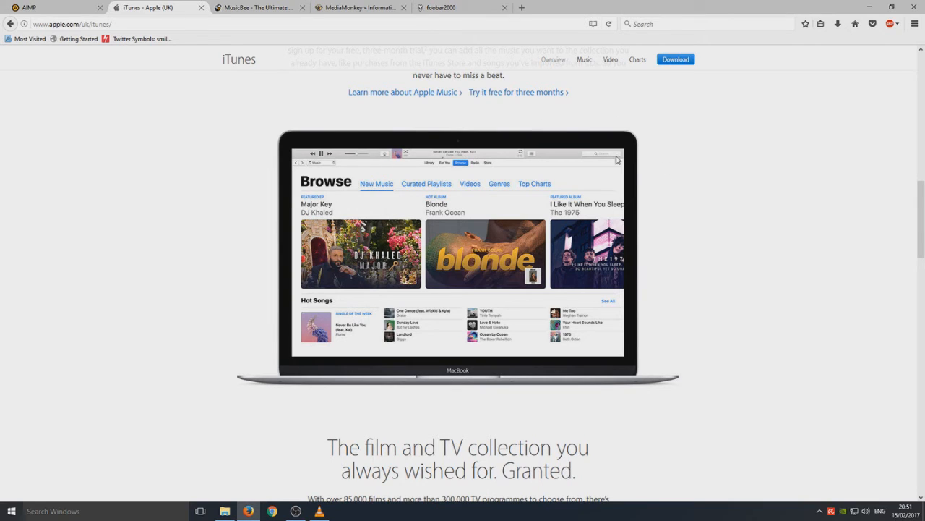
{"action": "mouse_move", "coordinate": [561, 296]}
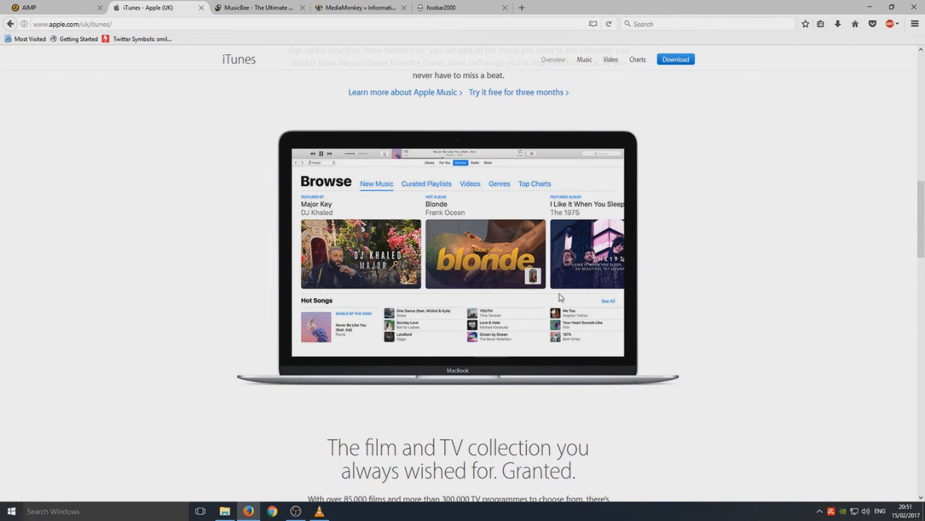
{"action": "scroll", "scroll_direction": "down", "scroll_amount": 3}
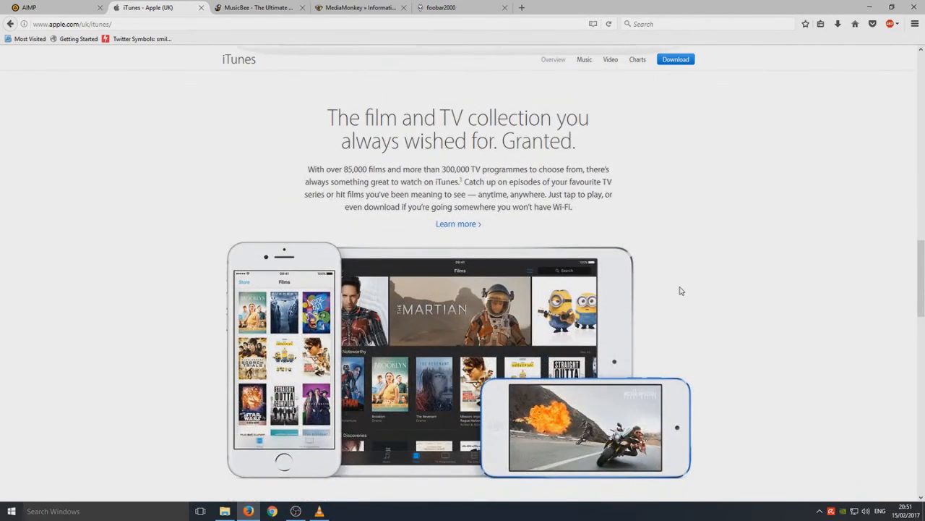
{"action": "scroll", "scroll_direction": "up", "scroll_amount": 3}
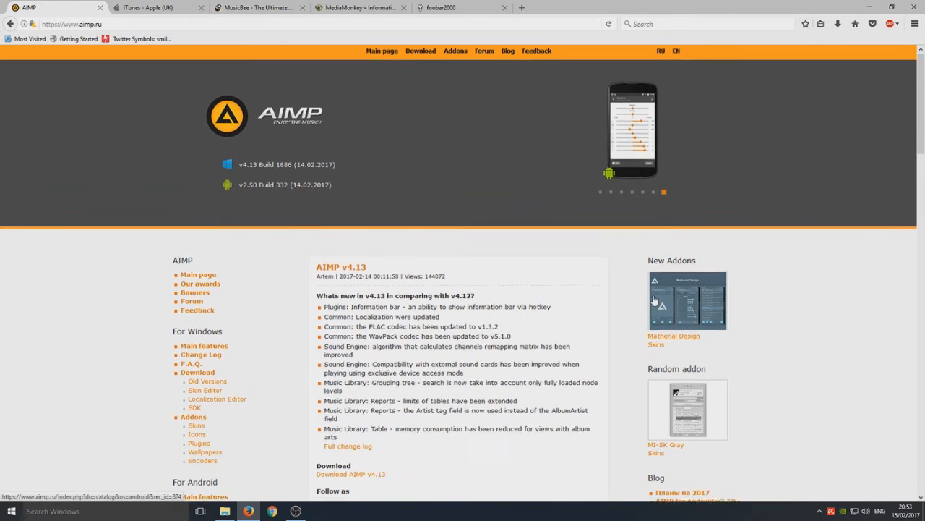
Read through the AIMP homepage's v4.13 release notes and sidebar links
{"action": "scroll", "scroll_direction": "down", "scroll_amount": 3}
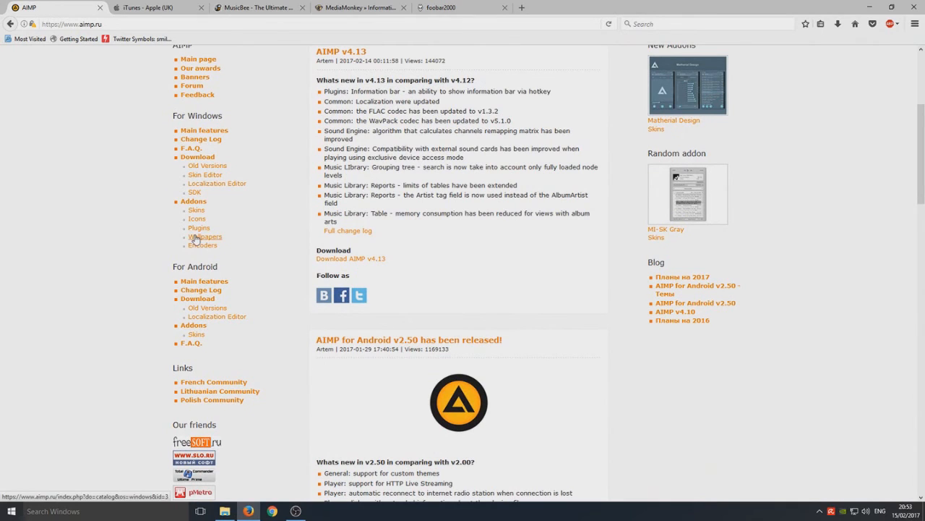
{"action": "mouse_move", "coordinate": [254, 229]}
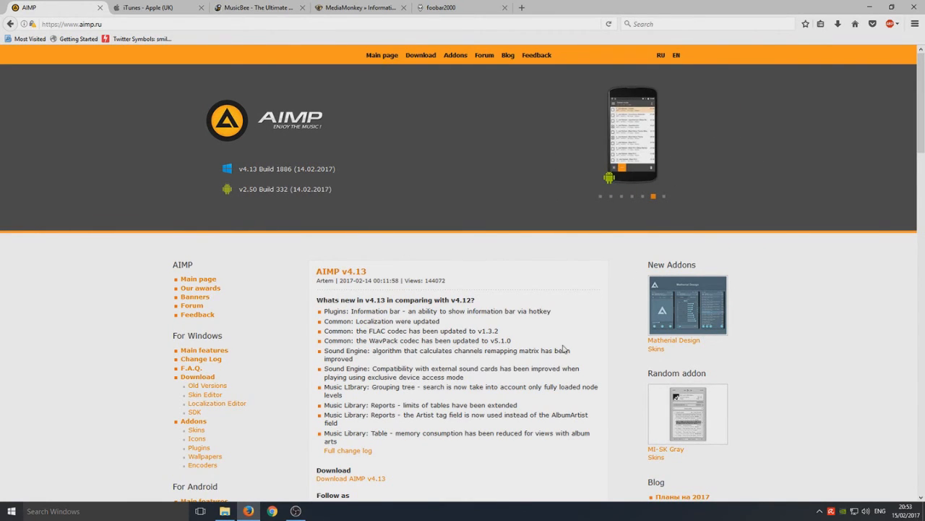
{"action": "mouse_move", "coordinate": [402, 367]}
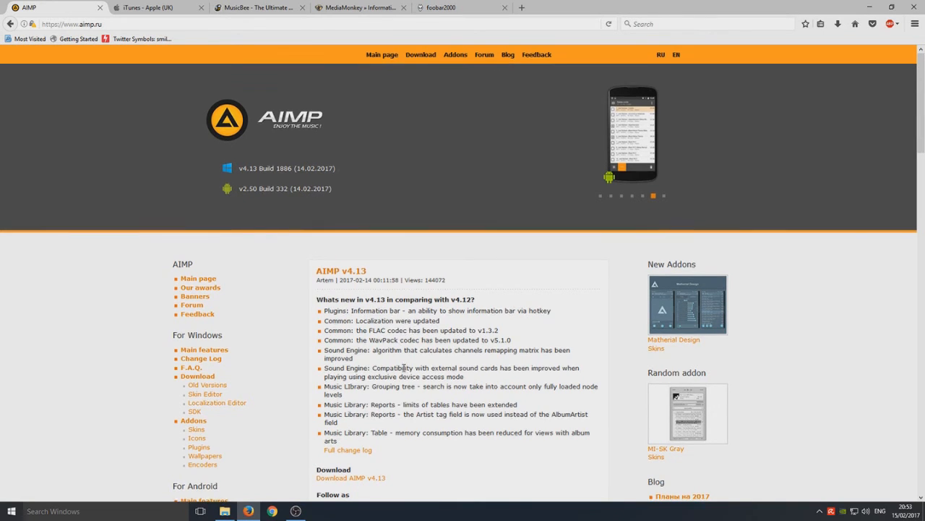
{"action": "scroll", "scroll_direction": "down", "scroll_amount": 3}
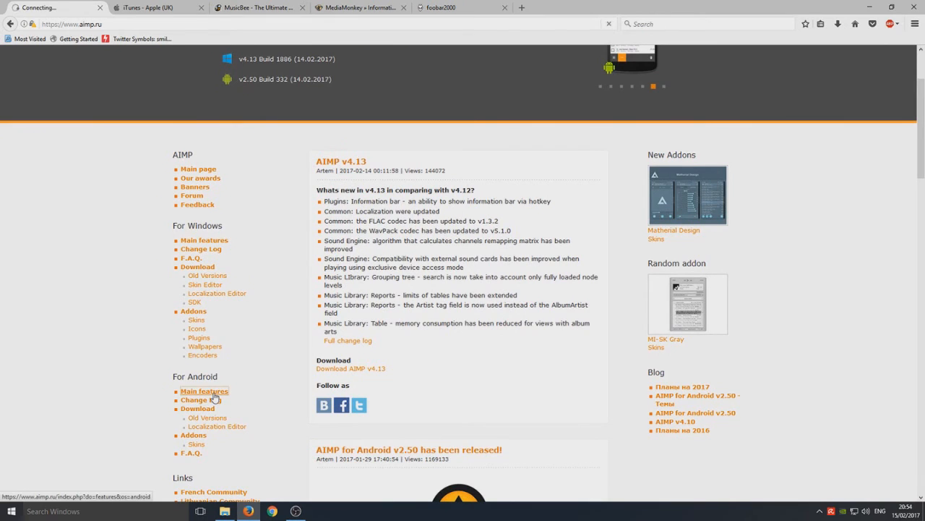
Go to the AIMP for Android Main Features page and read down to its Sound Effects section
{"action": "left_click", "coordinate": [206, 390]}
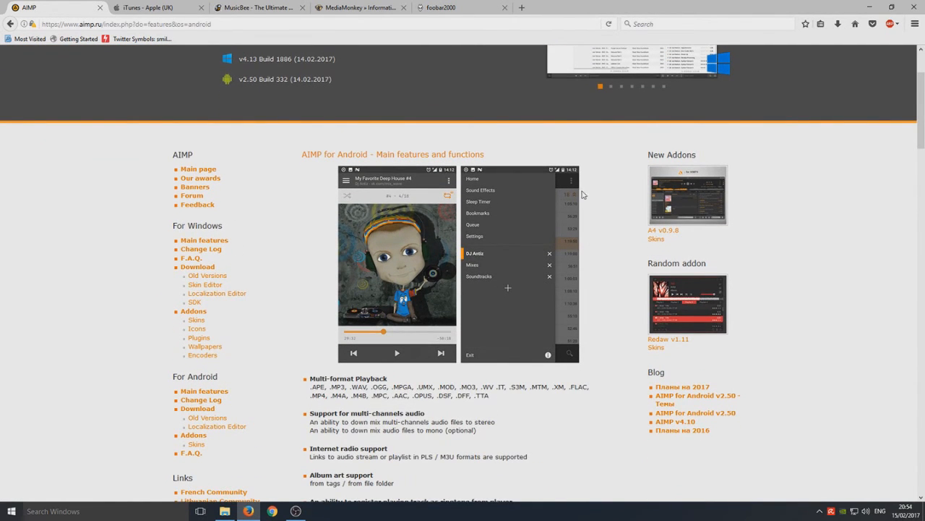
{"action": "scroll", "scroll_direction": "down", "scroll_amount": 3}
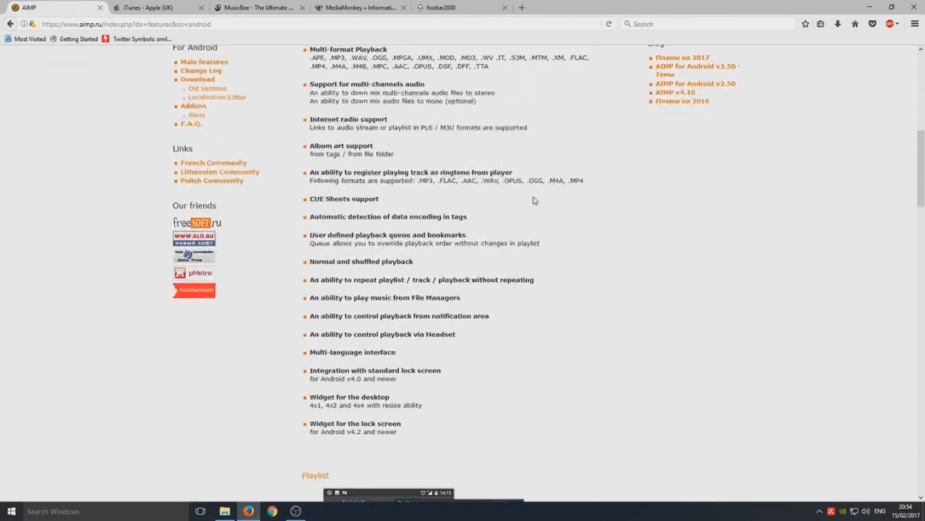
{"action": "scroll", "scroll_direction": "down", "scroll_amount": 3}
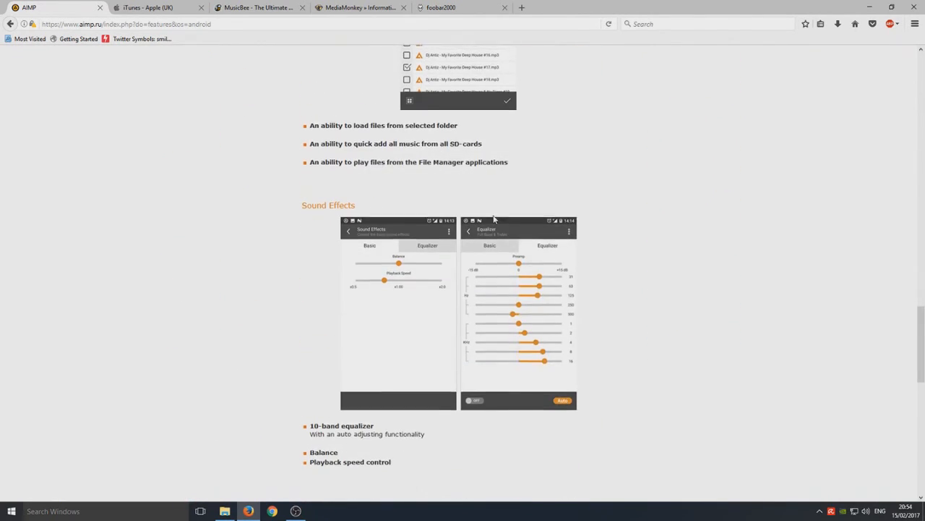
{"action": "scroll", "scroll_direction": "down", "scroll_amount": 3}
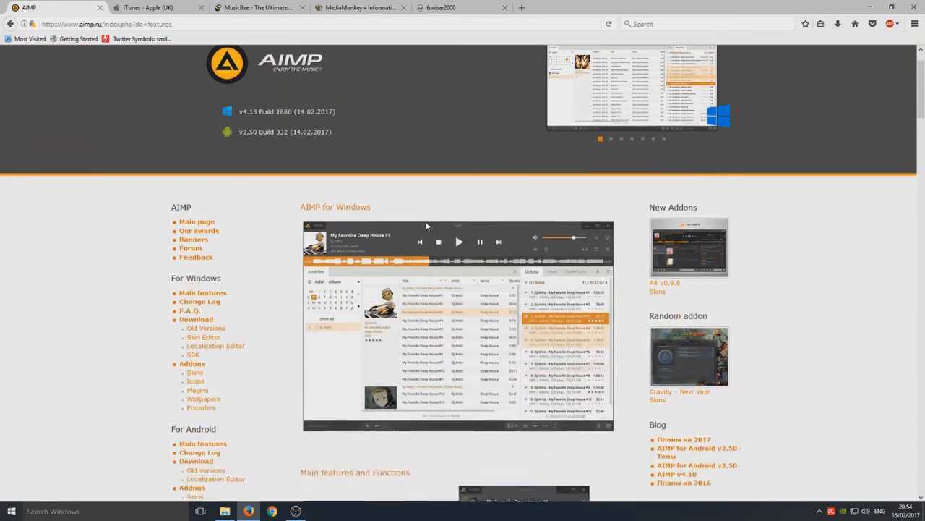
Read down the AIMP for Windows page to the Main features and Functions list
{"action": "scroll", "scroll_direction": "down", "scroll_amount": 3}
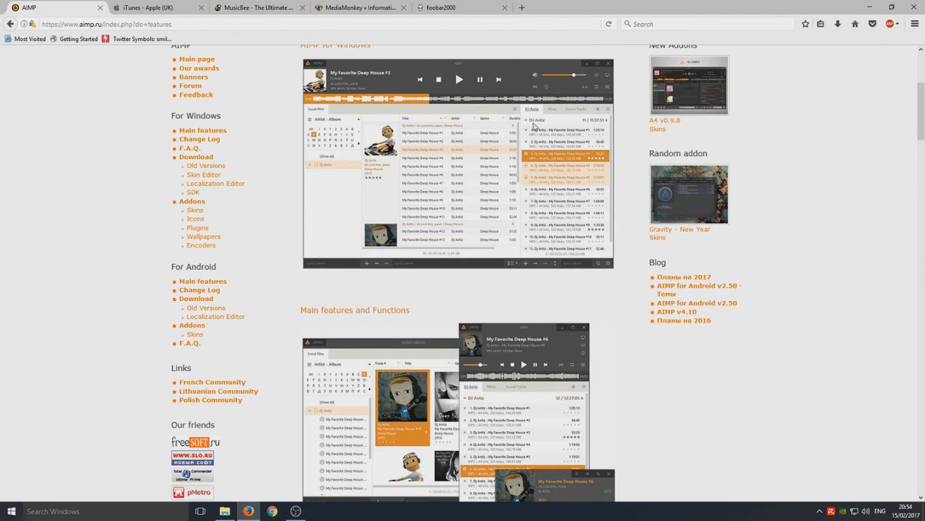
{"action": "mouse_move", "coordinate": [488, 209]}
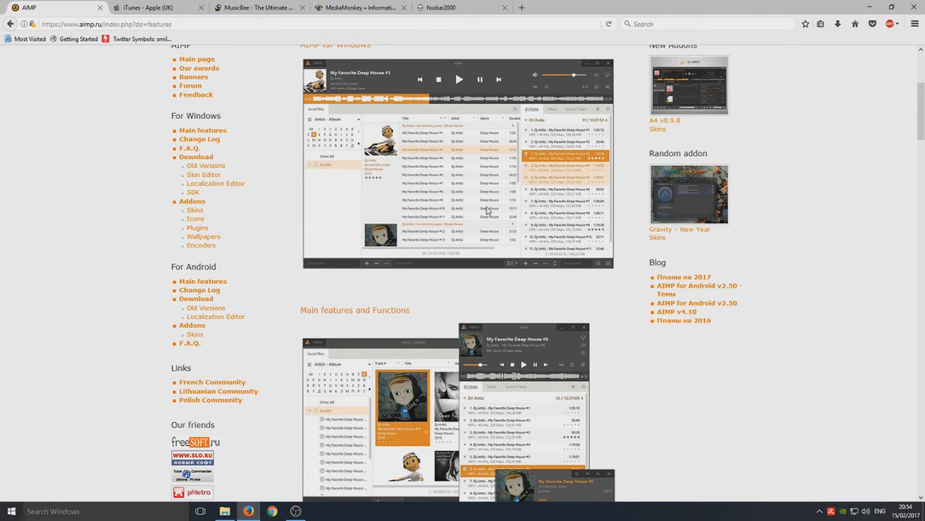
{"action": "scroll", "scroll_direction": "down", "scroll_amount": 3}
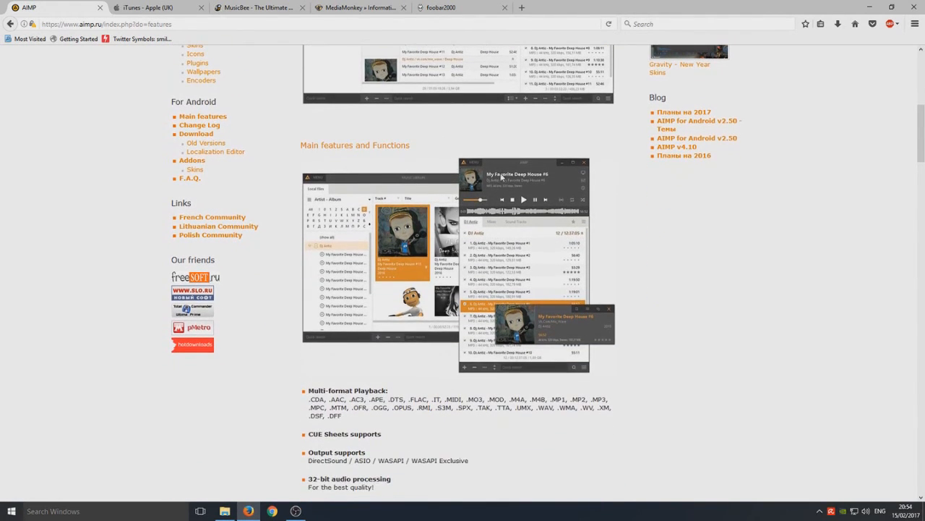
{"action": "scroll", "scroll_direction": "down", "scroll_amount": 3}
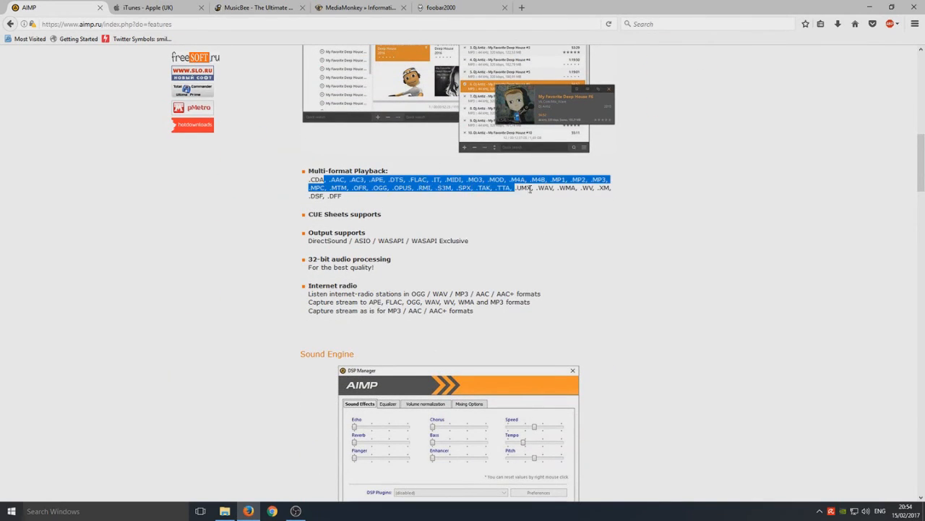
Highlight and clear part of the Multi-format Playback supported formats list, then continue toward Sound Engine
{"action": "left_click", "coordinate": [313, 180]}
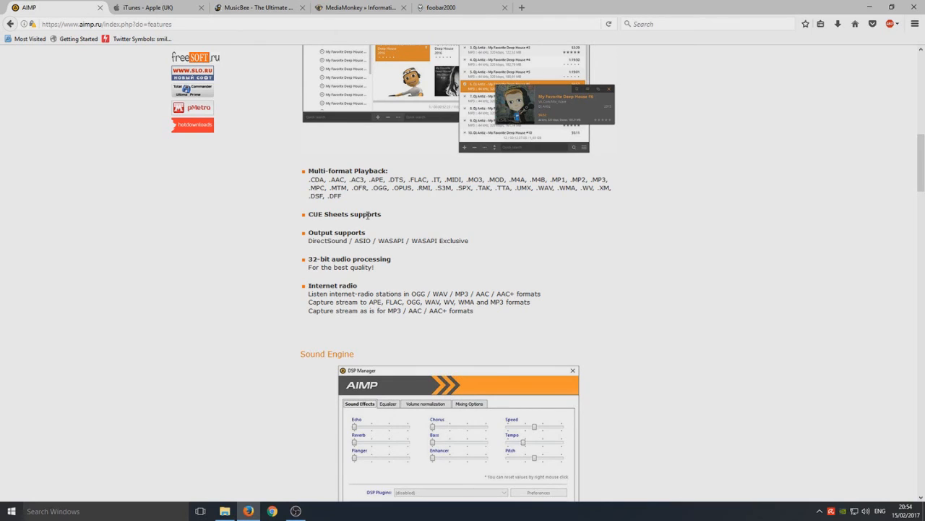
{"action": "left_click_drag", "start_coordinate": [309, 179], "coordinate": [341, 197]}
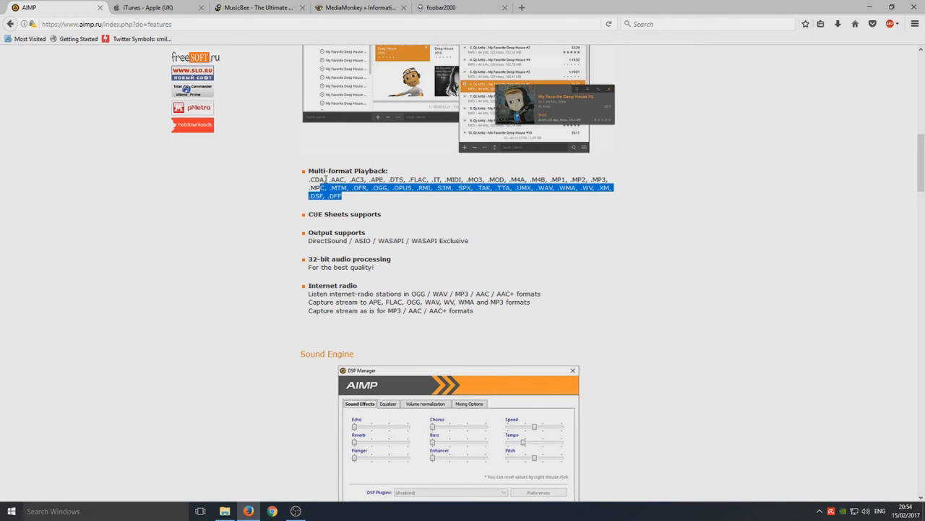
{"action": "left_click", "coordinate": [428, 217]}
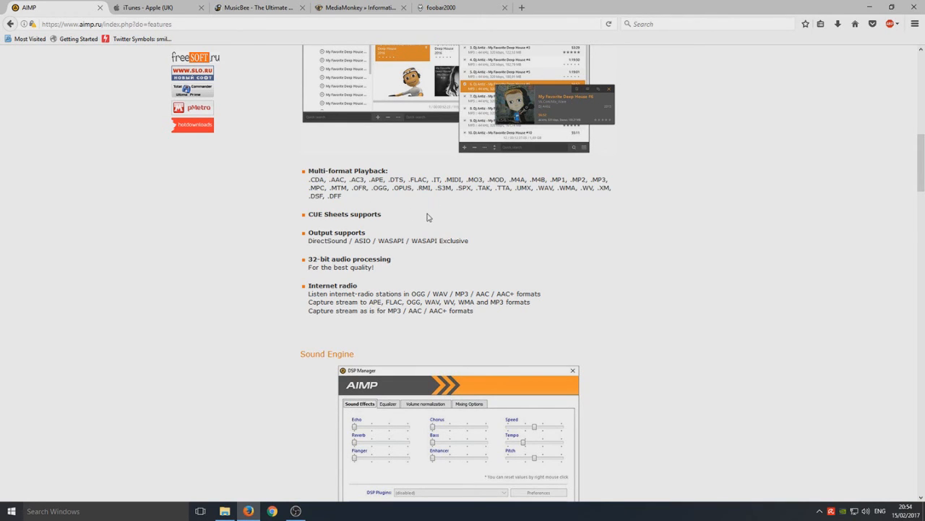
{"action": "scroll", "scroll_direction": "down", "scroll_amount": 3}
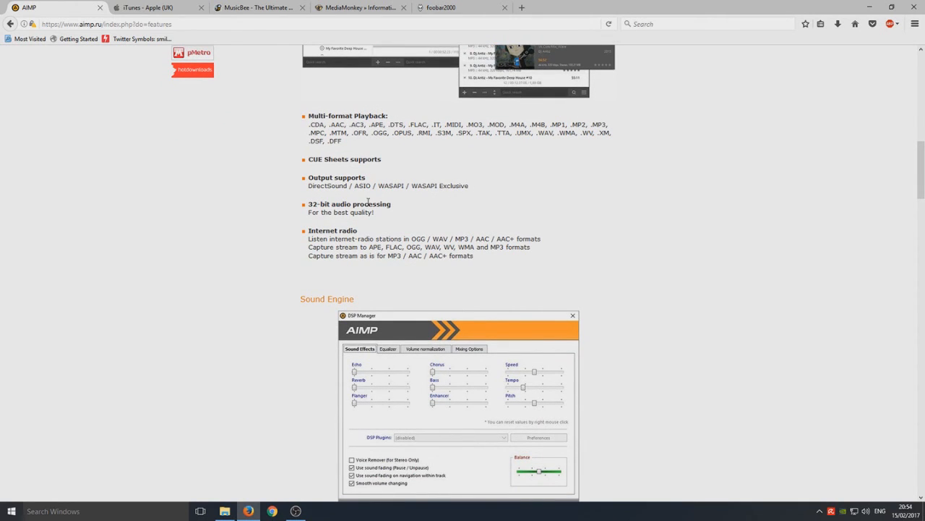
{"action": "mouse_move", "coordinate": [446, 223]}
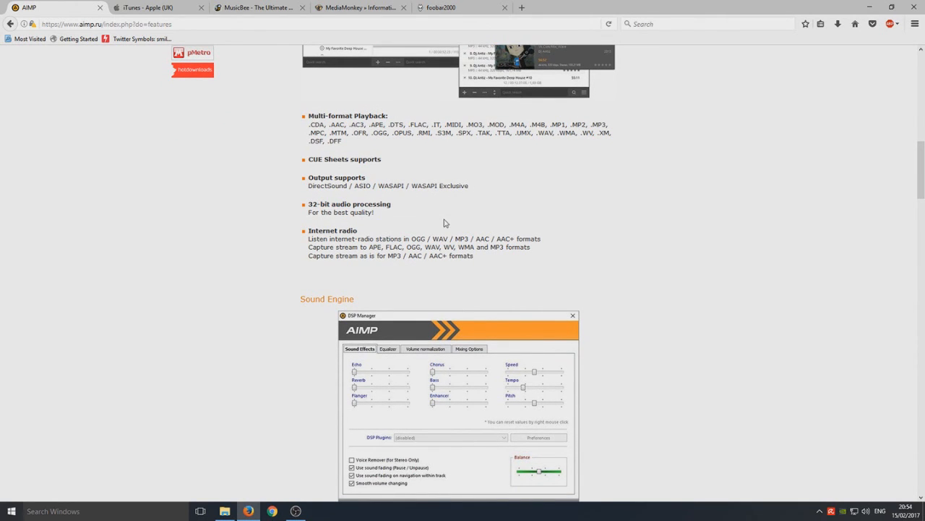
Read the Windows features from Sound Engine through Music Library, Playlists and Audio Converter to Tag Editor
{"action": "scroll", "scroll_direction": "down", "scroll_amount": 3}
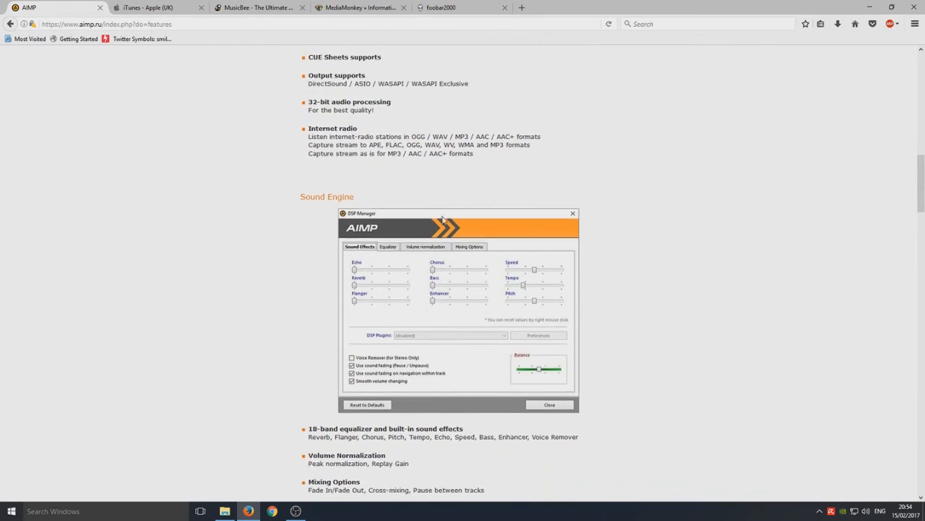
{"action": "scroll", "scroll_direction": "down", "scroll_amount": 3}
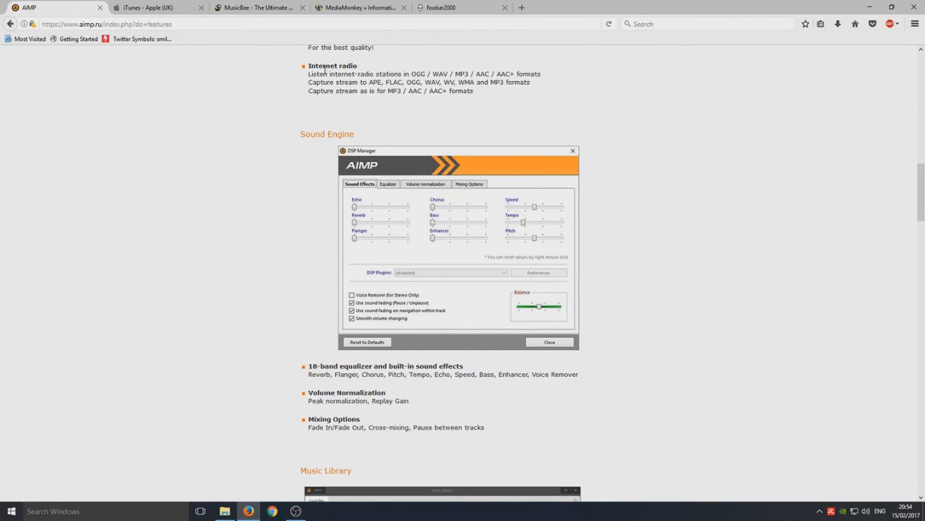
{"action": "scroll", "scroll_direction": "down", "scroll_amount": 3}
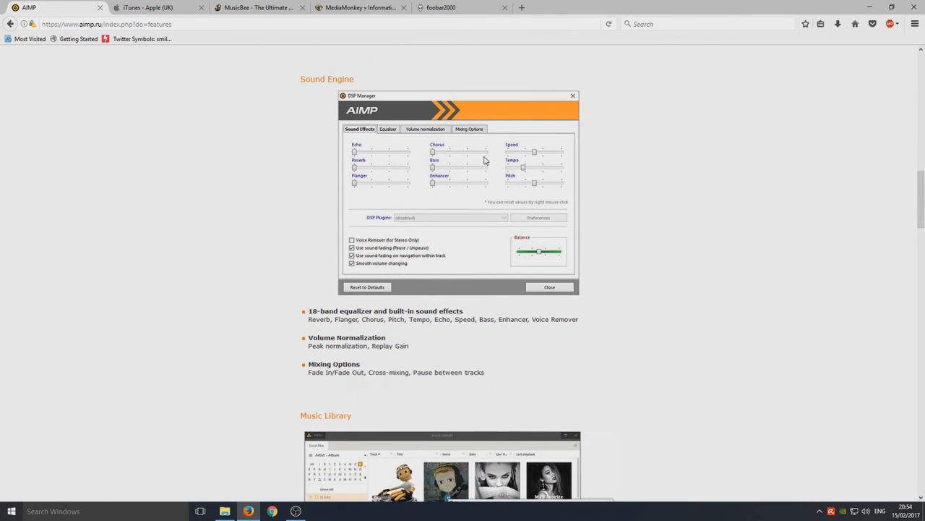
{"action": "mouse_move", "coordinate": [410, 147]}
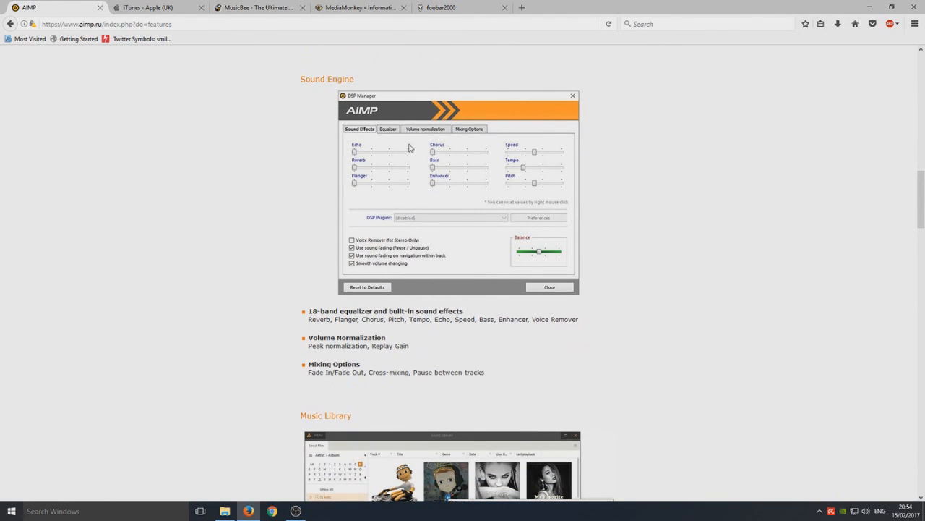
{"action": "mouse_move", "coordinate": [393, 179]}
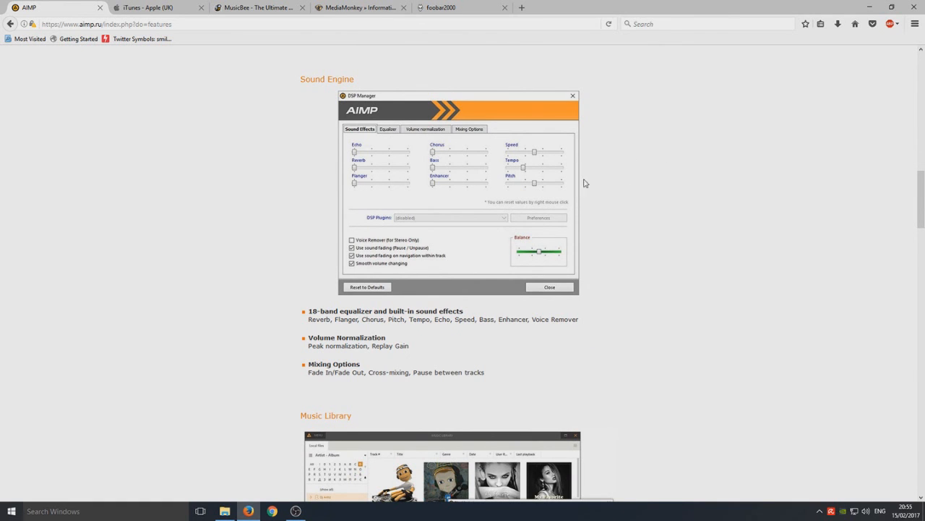
{"action": "scroll", "scroll_direction": "down", "scroll_amount": 3}
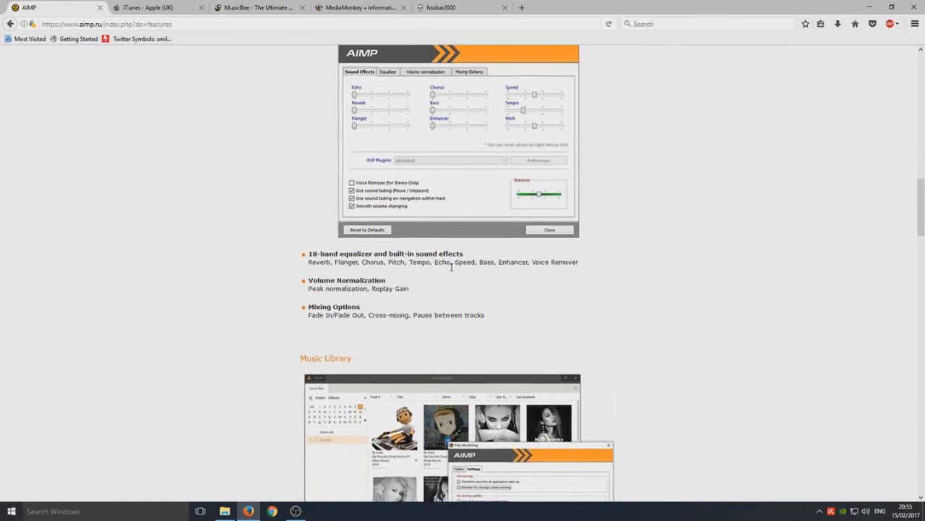
{"action": "scroll", "scroll_direction": "down", "scroll_amount": 3}
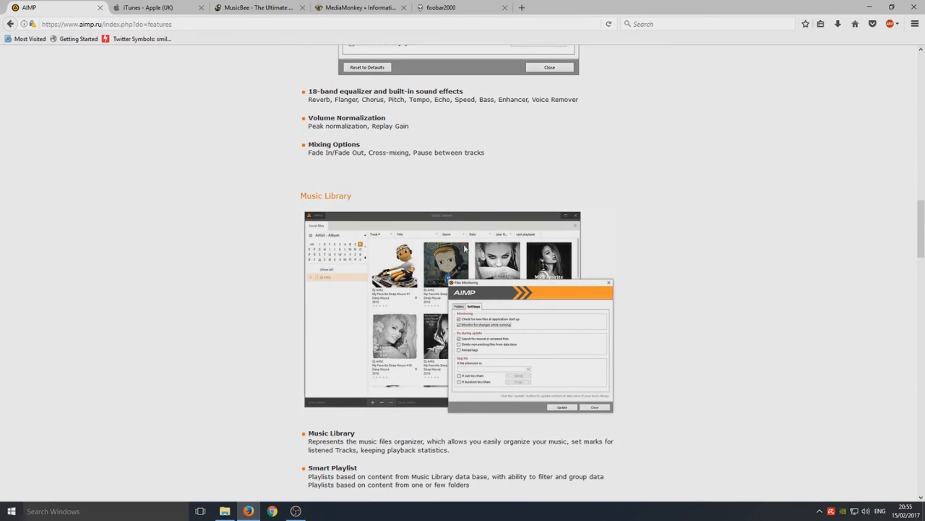
{"action": "scroll", "scroll_direction": "down", "scroll_amount": 3}
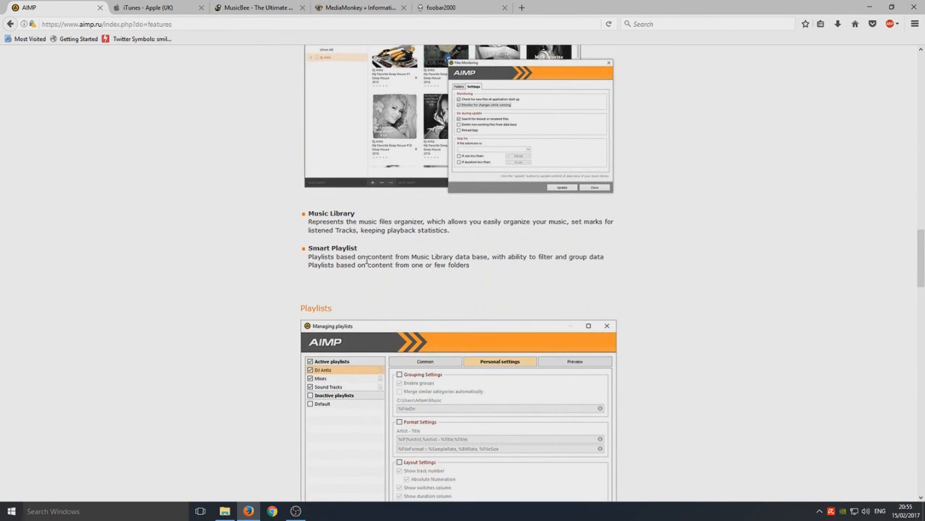
{"action": "scroll", "scroll_direction": "down", "scroll_amount": 3}
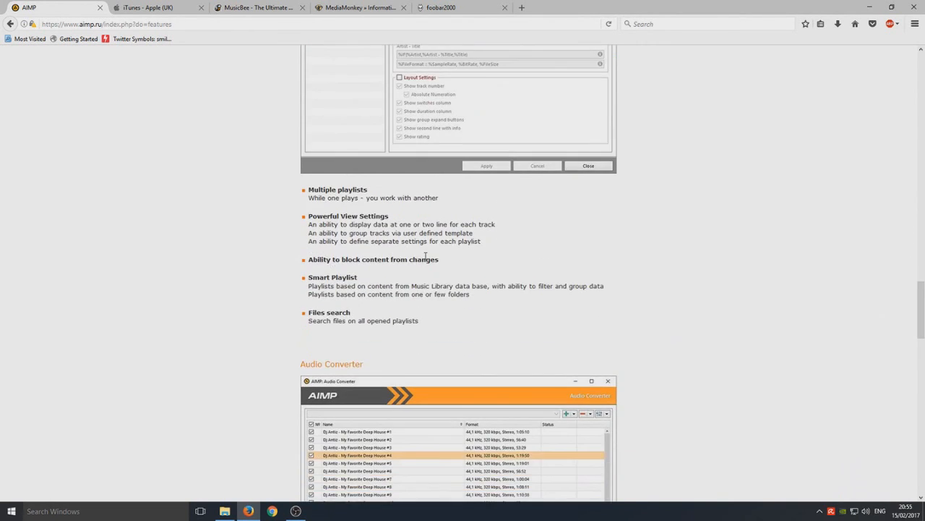
{"action": "scroll", "scroll_direction": "down", "scroll_amount": 3}
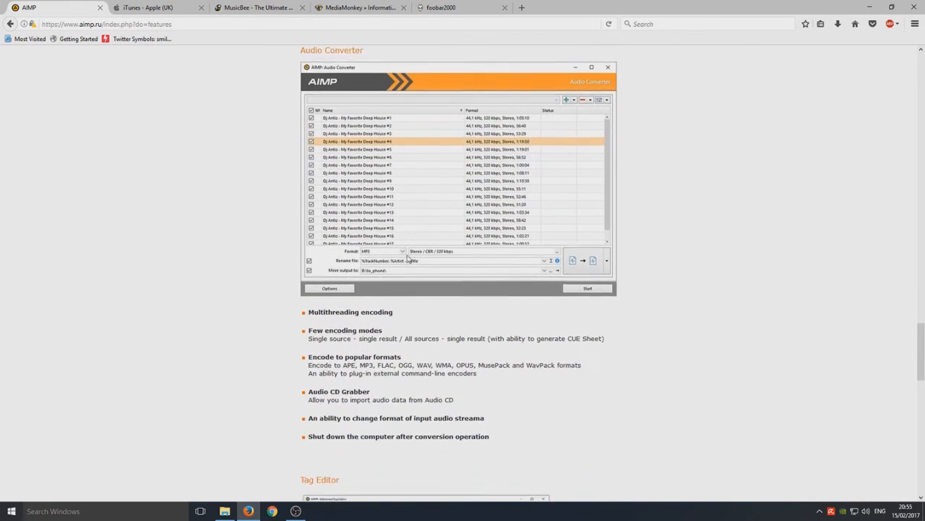
{"action": "scroll", "scroll_direction": "down", "scroll_amount": 3}
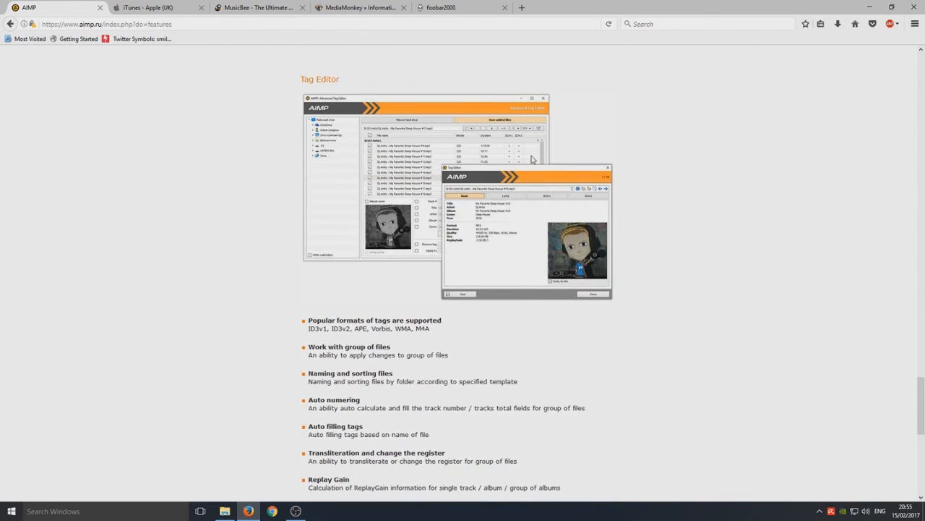
Bring the Simple Scheduler section of AIMP's Windows features page into view
{"action": "scroll", "scroll_direction": "down", "scroll_amount": 3}
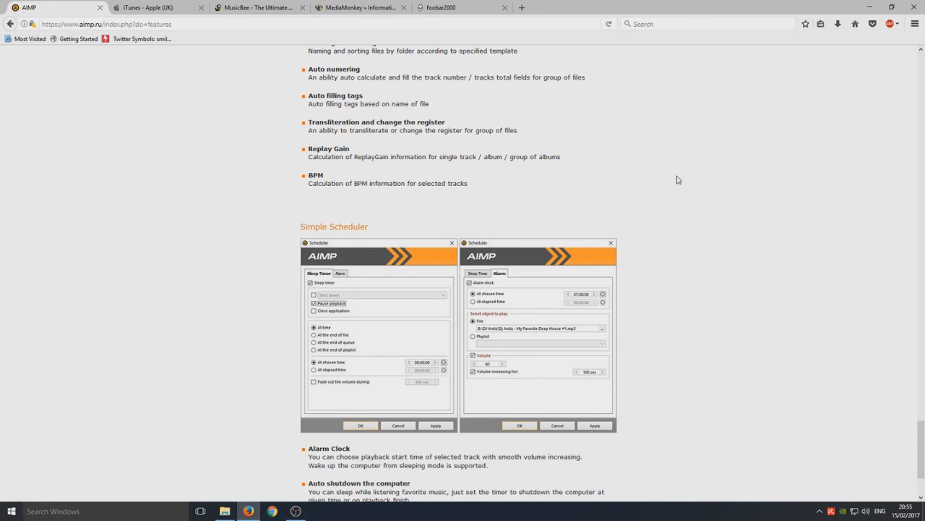
{"action": "mouse_move", "coordinate": [769, 180]}
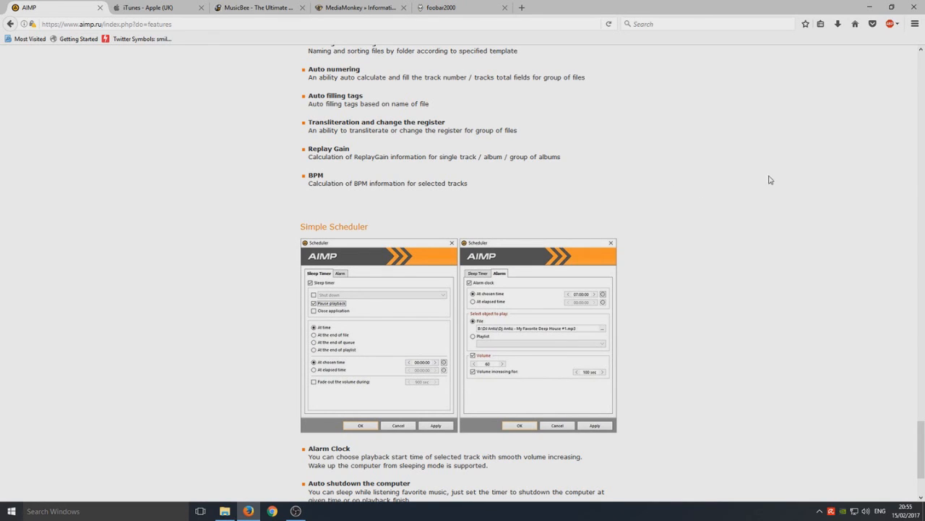
{"action": "mouse_move", "coordinate": [755, 246]}
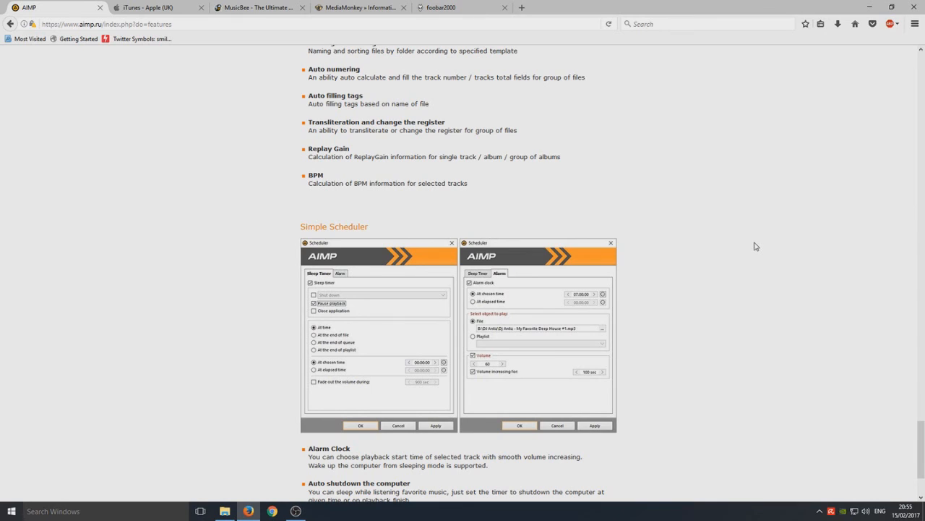